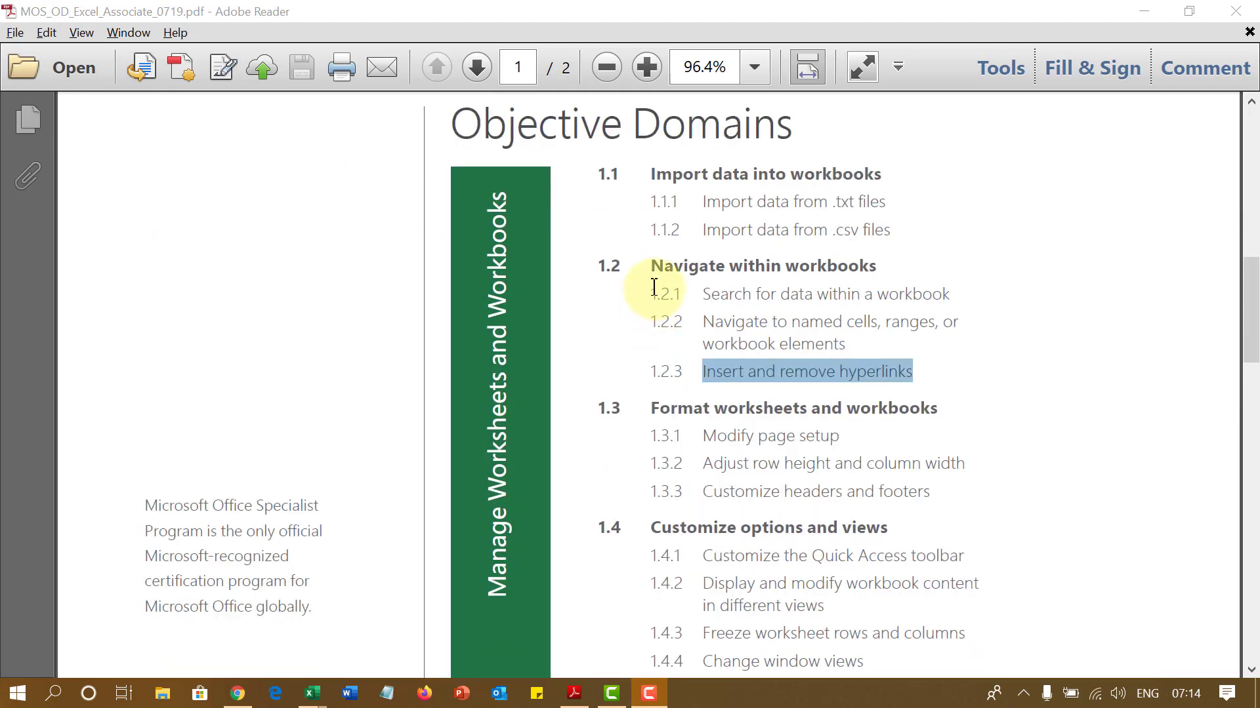
mouse_move(711, 350)
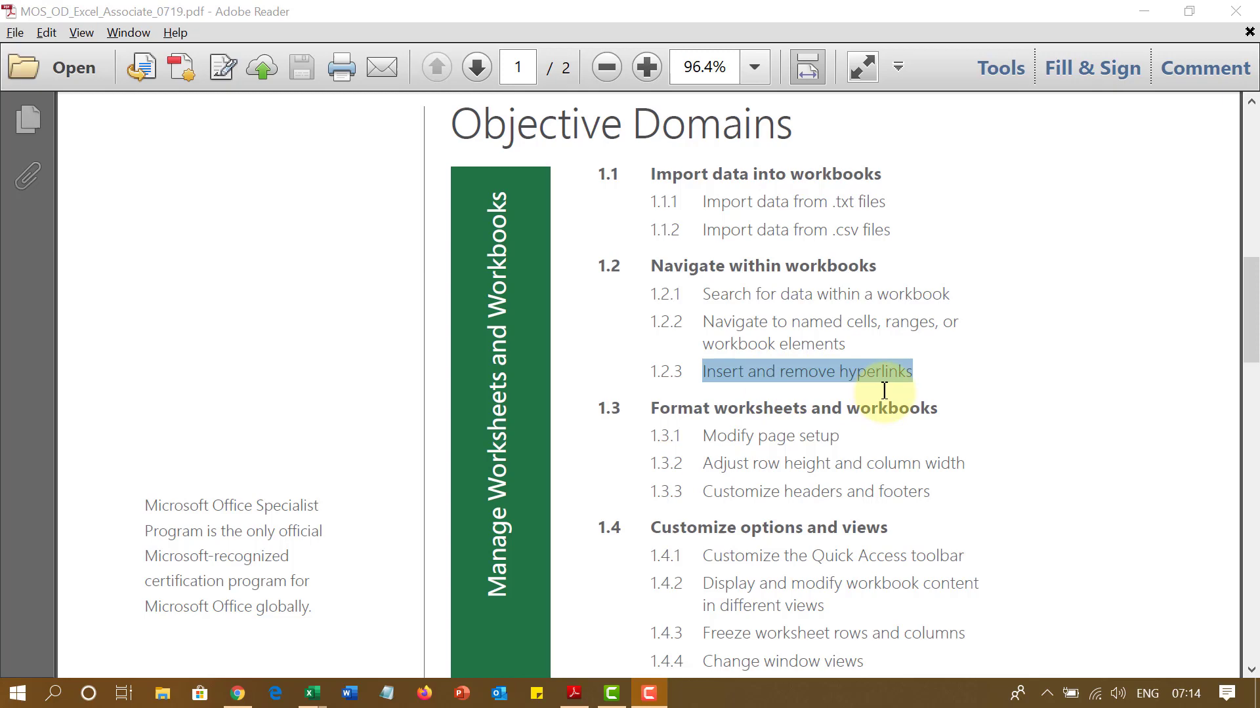
mouse_move(312, 693)
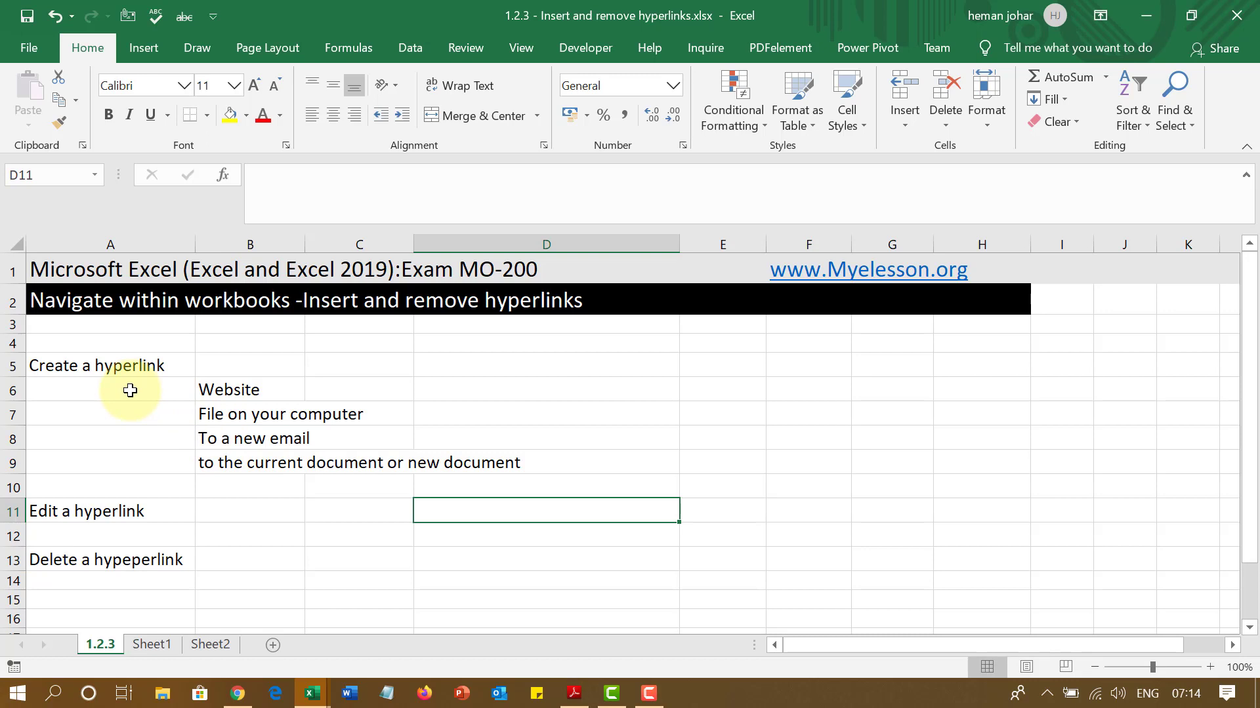
mouse_move(212, 396)
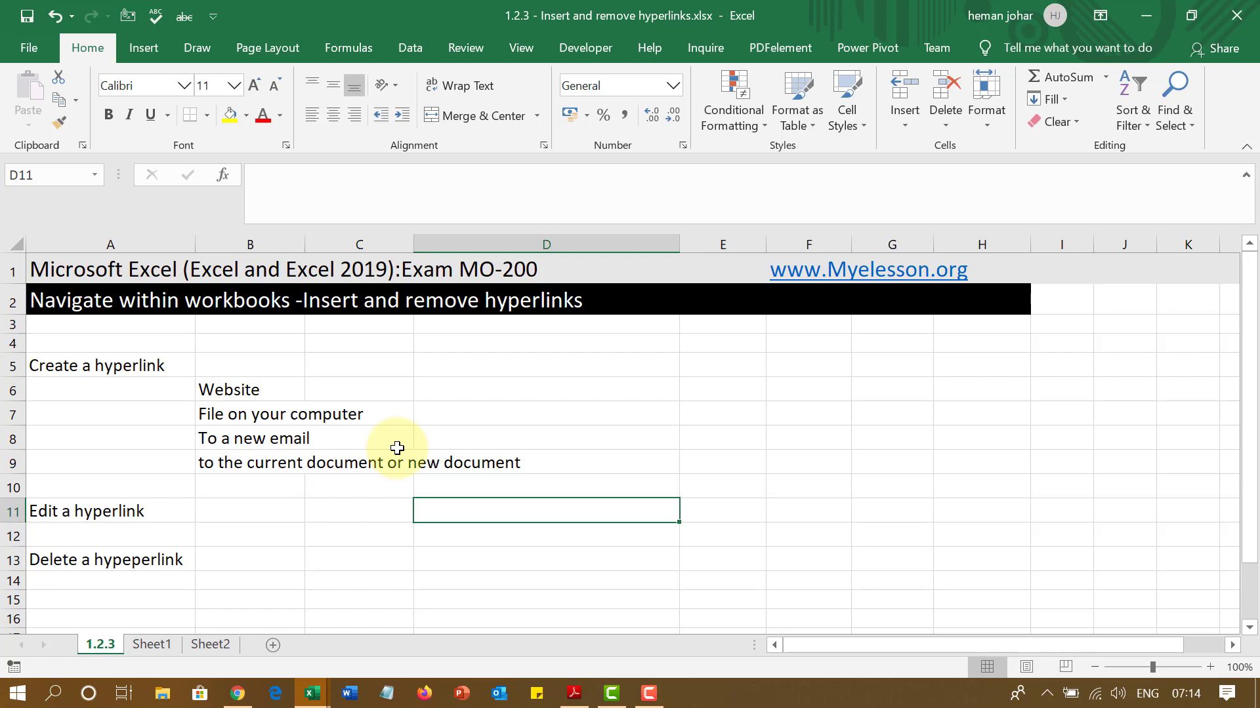
mouse_move(807, 272)
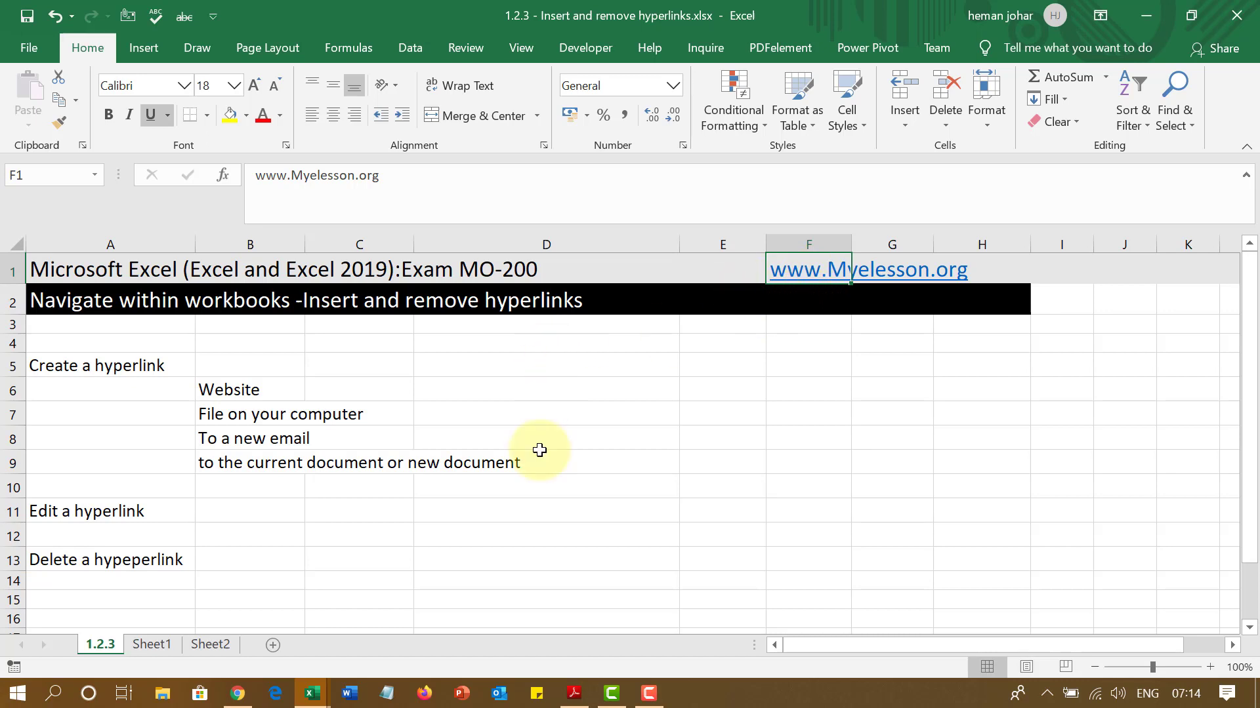
click(86, 510)
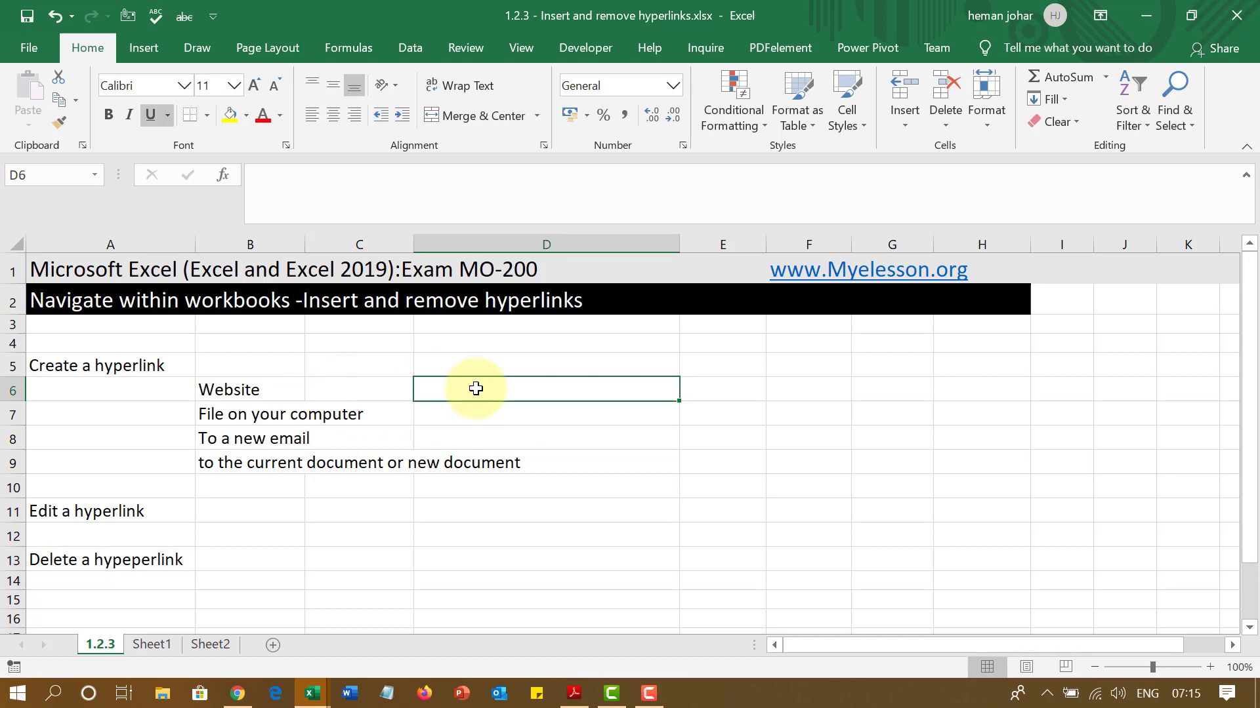
text(www)
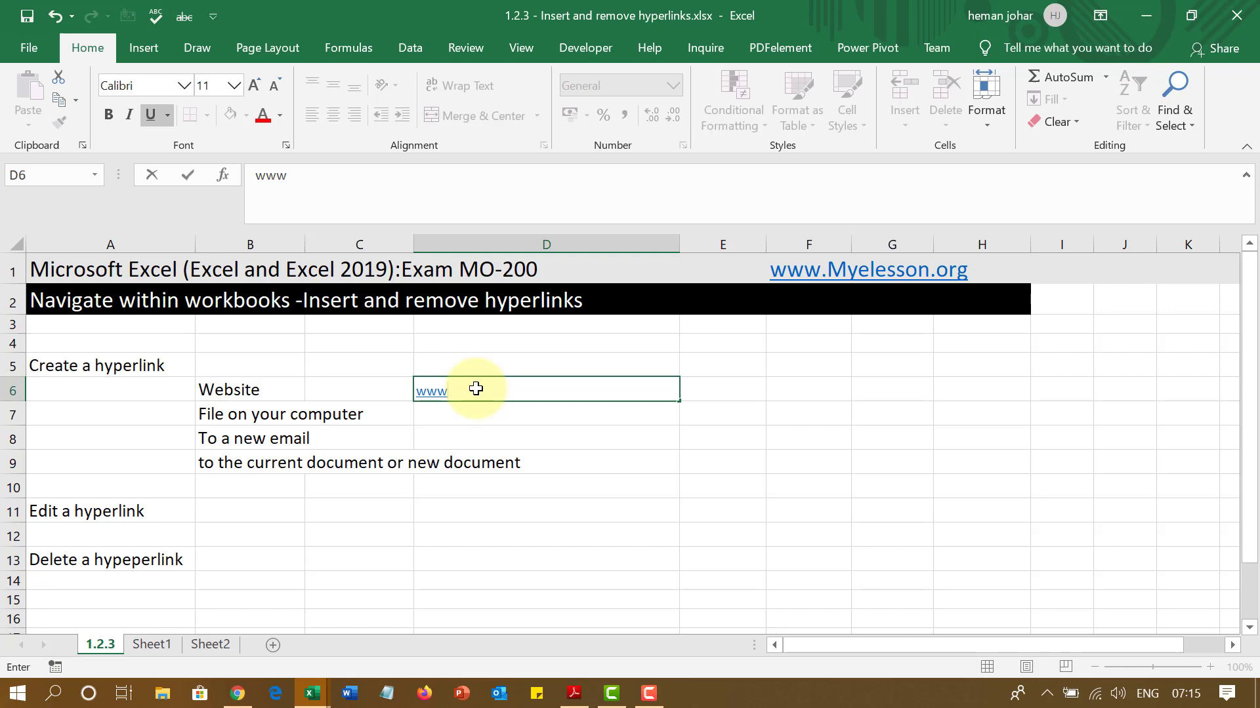
text(.)
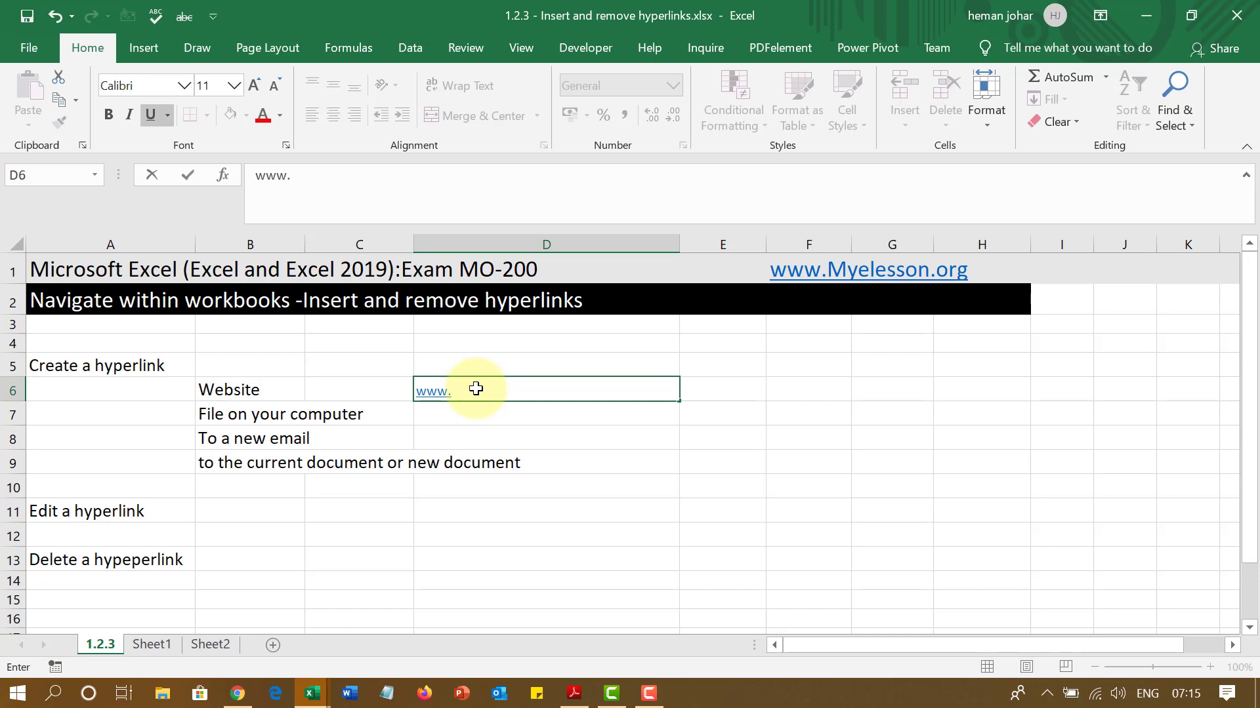
text(myelesson.org)
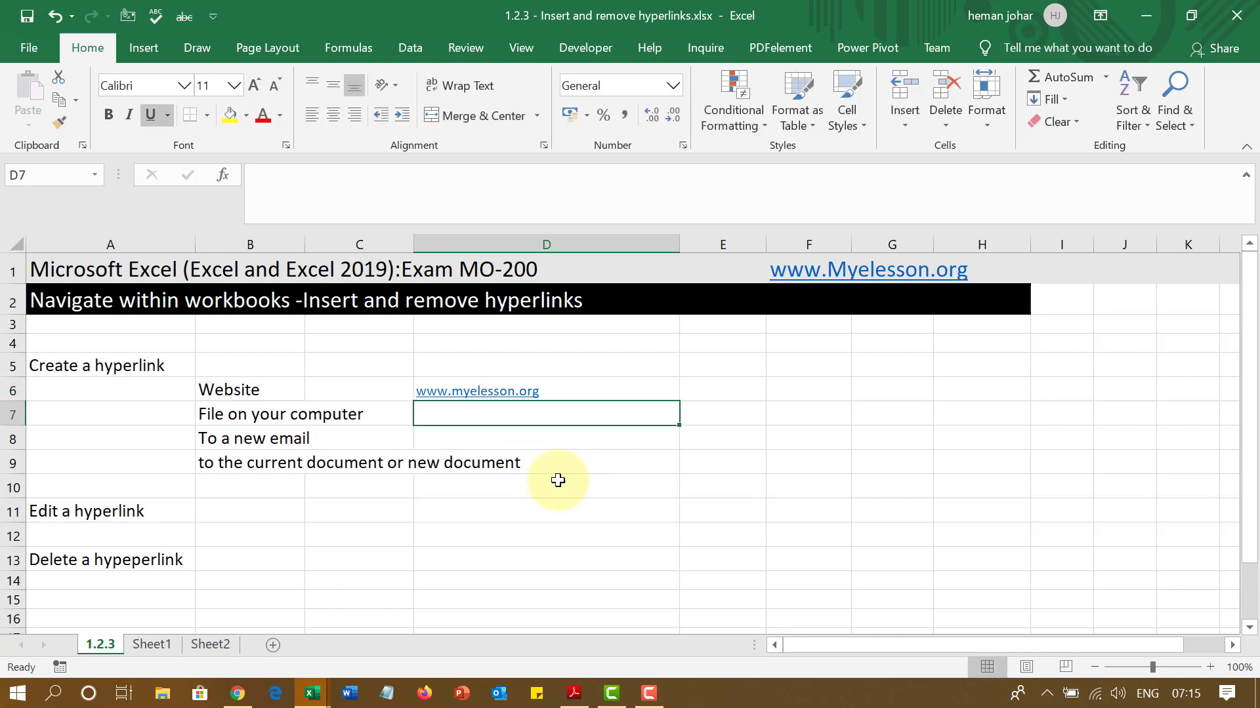
mouse_move(477, 391)
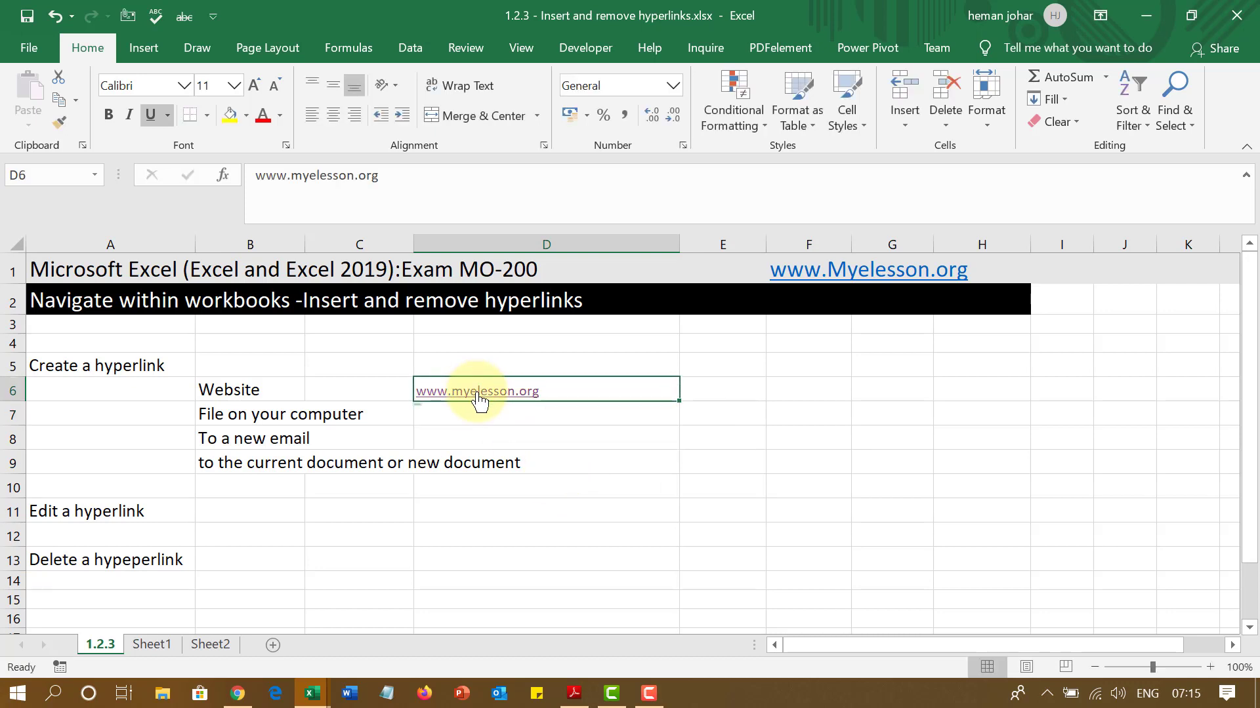
Follow the D6 link to myelesson.org in Chrome, then minimize the browser.
click(476, 391)
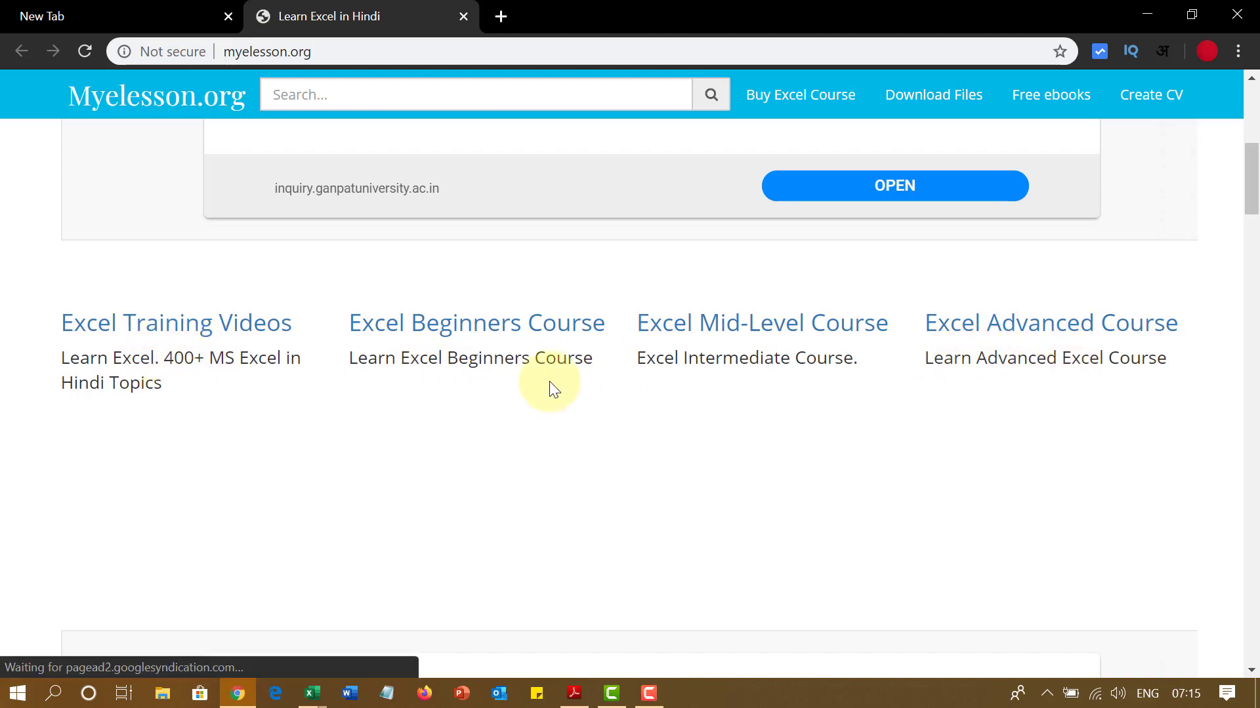
mouse_move(1147, 16)
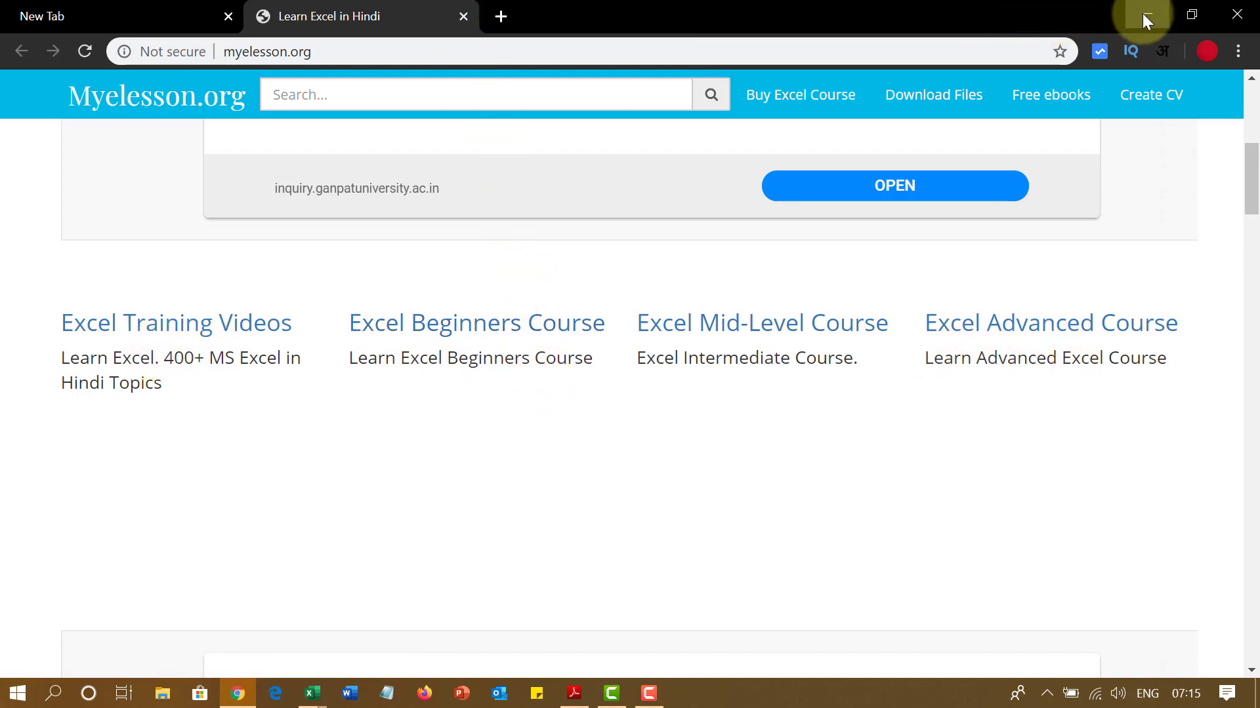
click(310, 693)
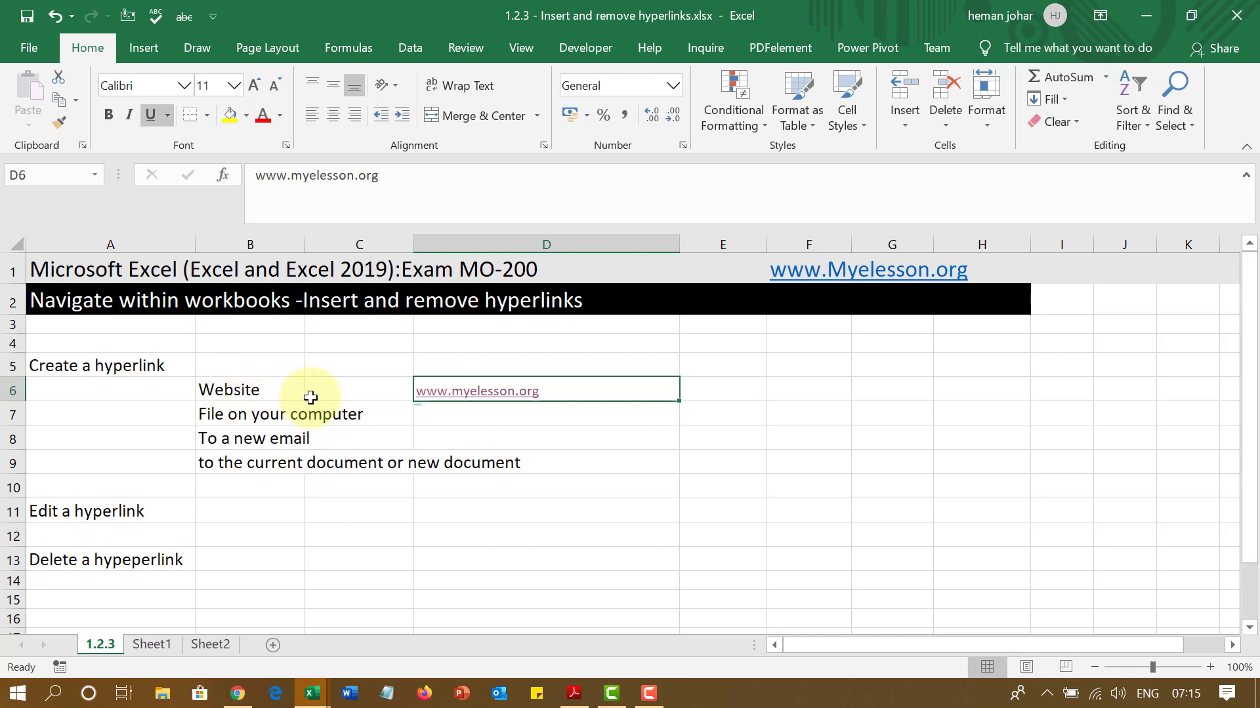
click(721, 395)
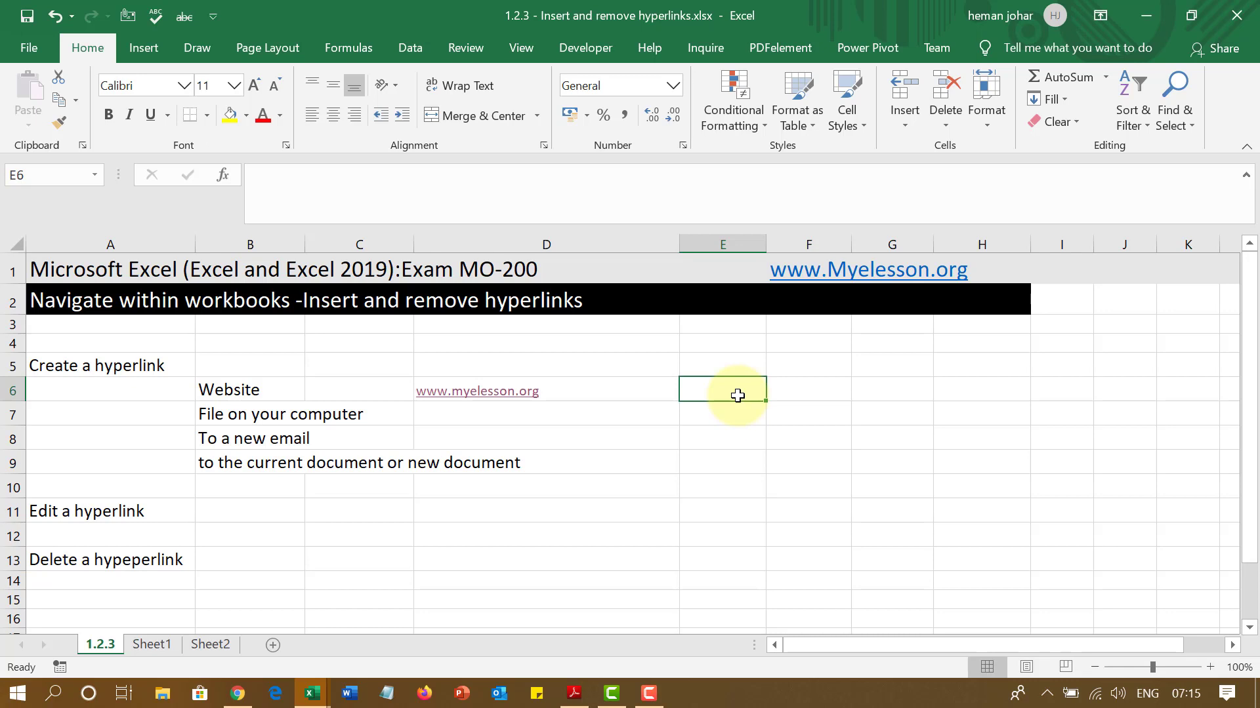
text(www.g)
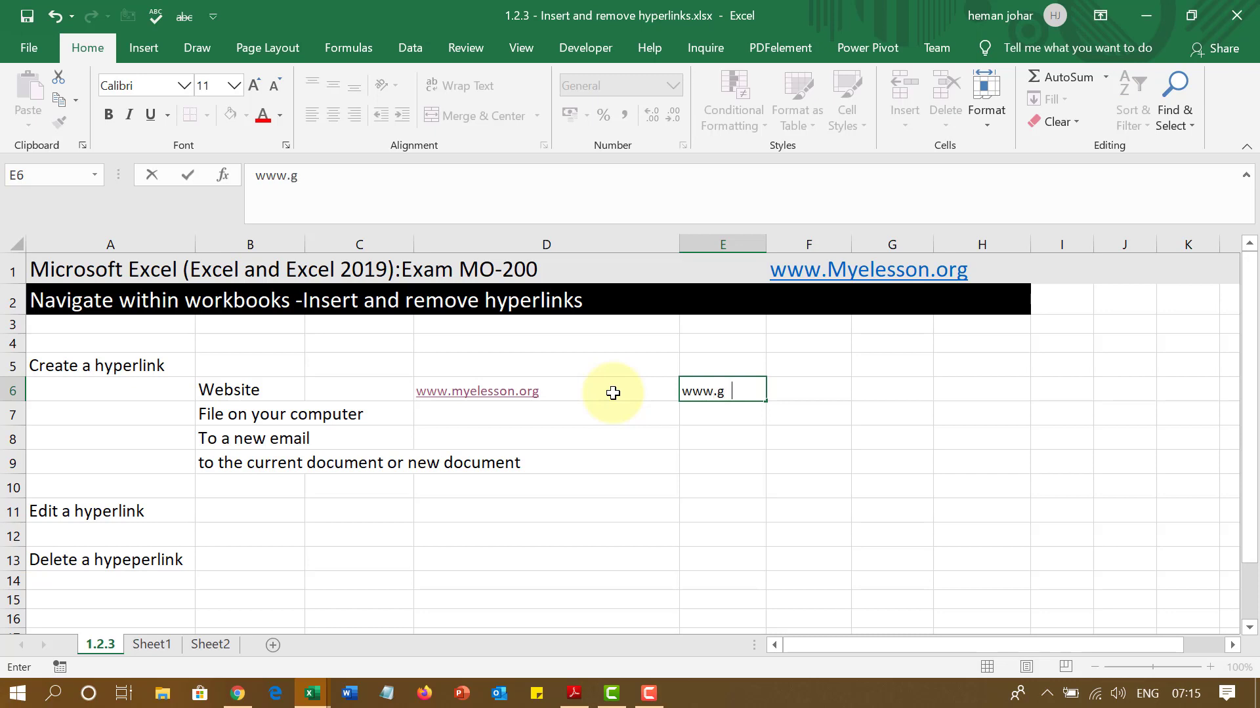
text(oogle.com)
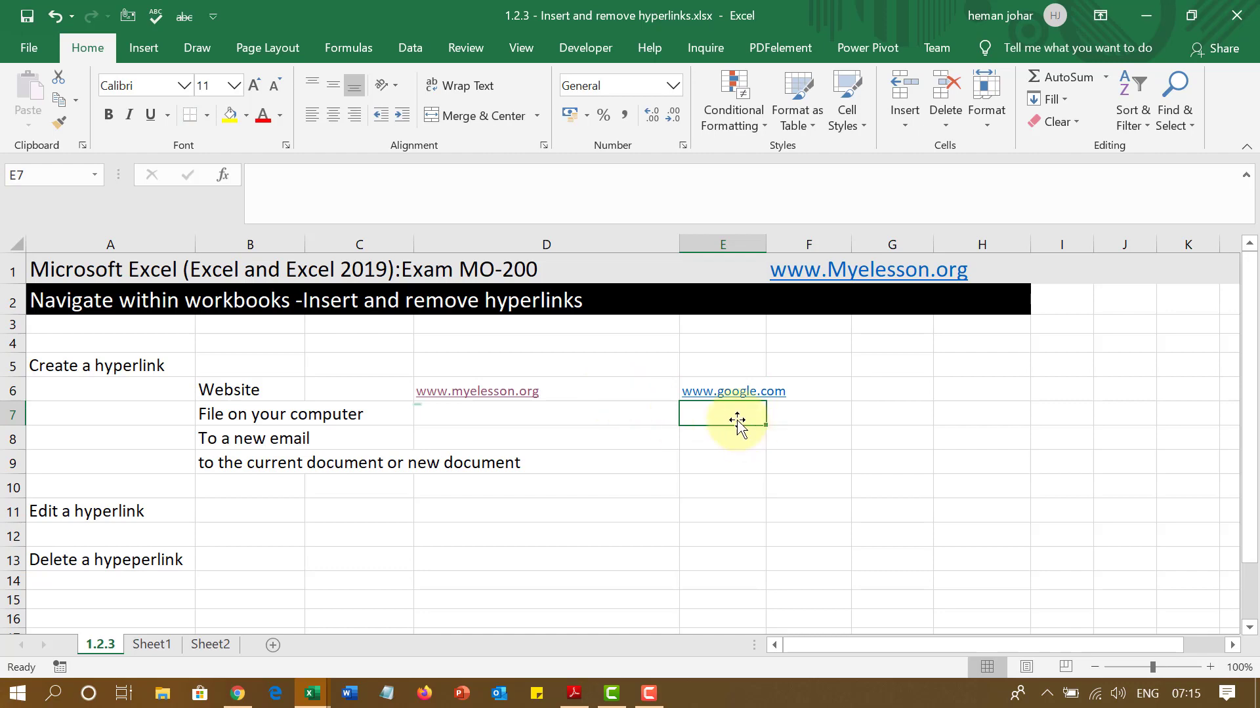
click(732, 391)
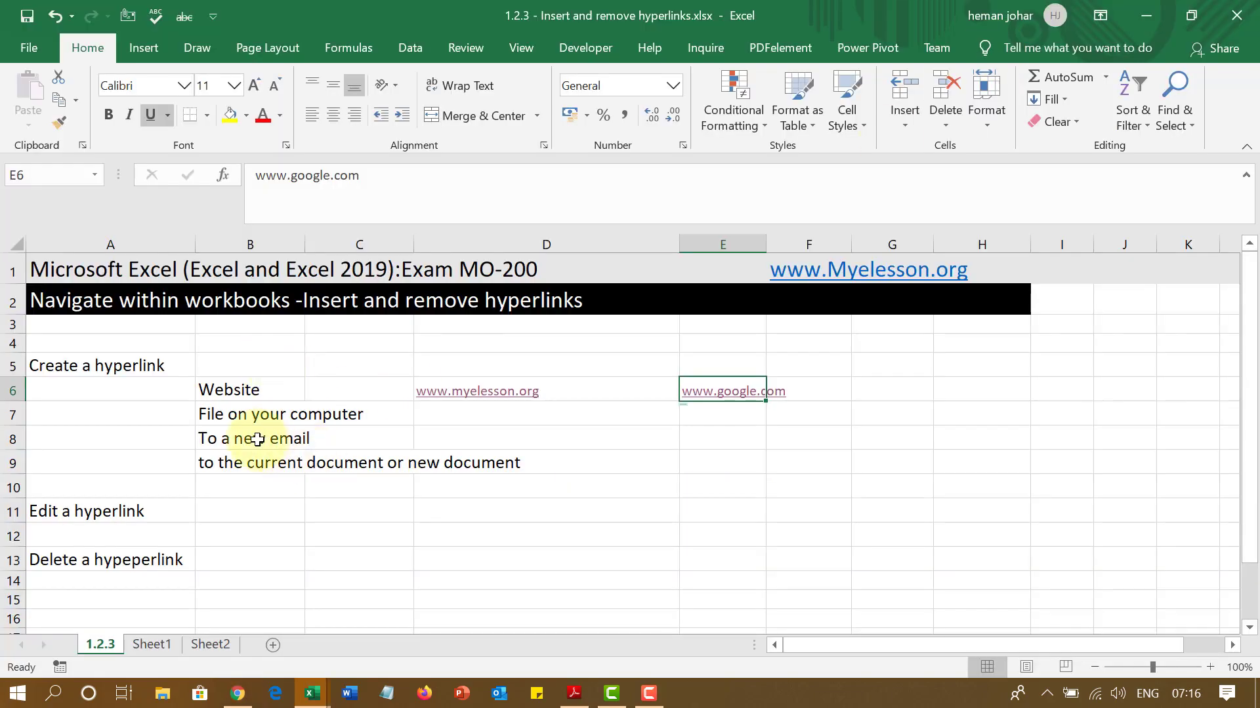
click(546, 413)
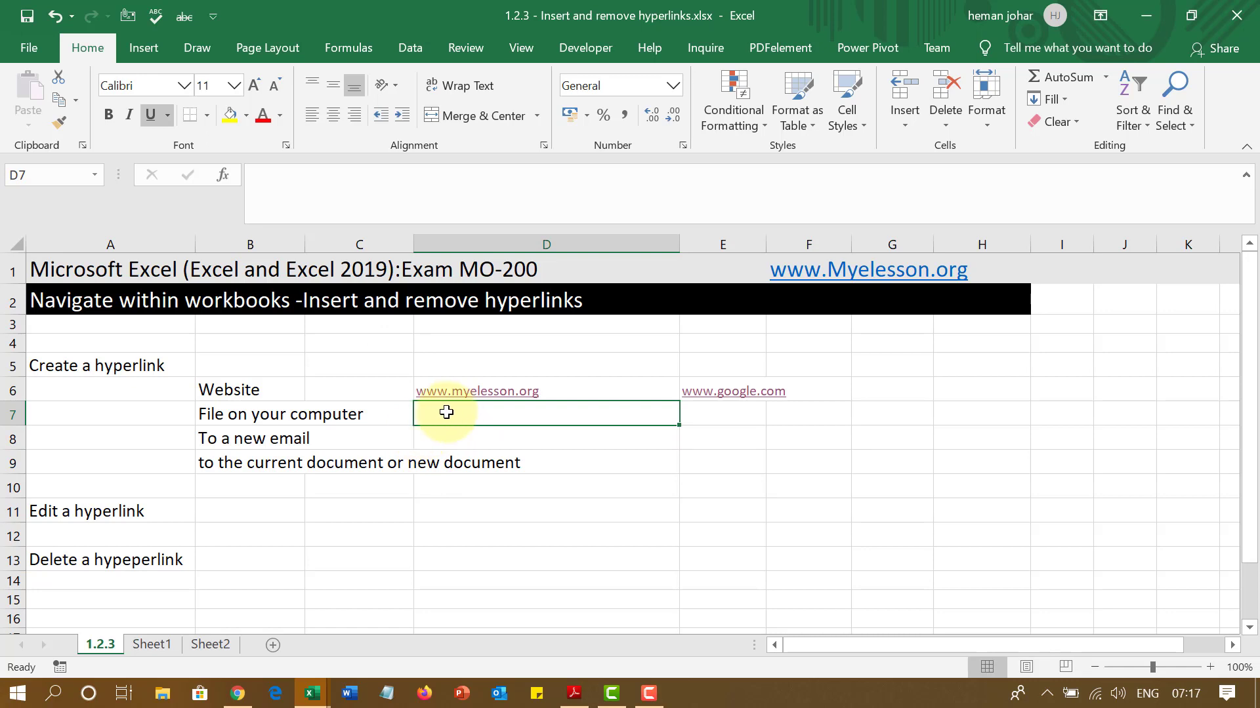
Link cell D7 to the existing 1.2.2.xlsx workbook via Insert Hyperlink.
right_click(446, 412)
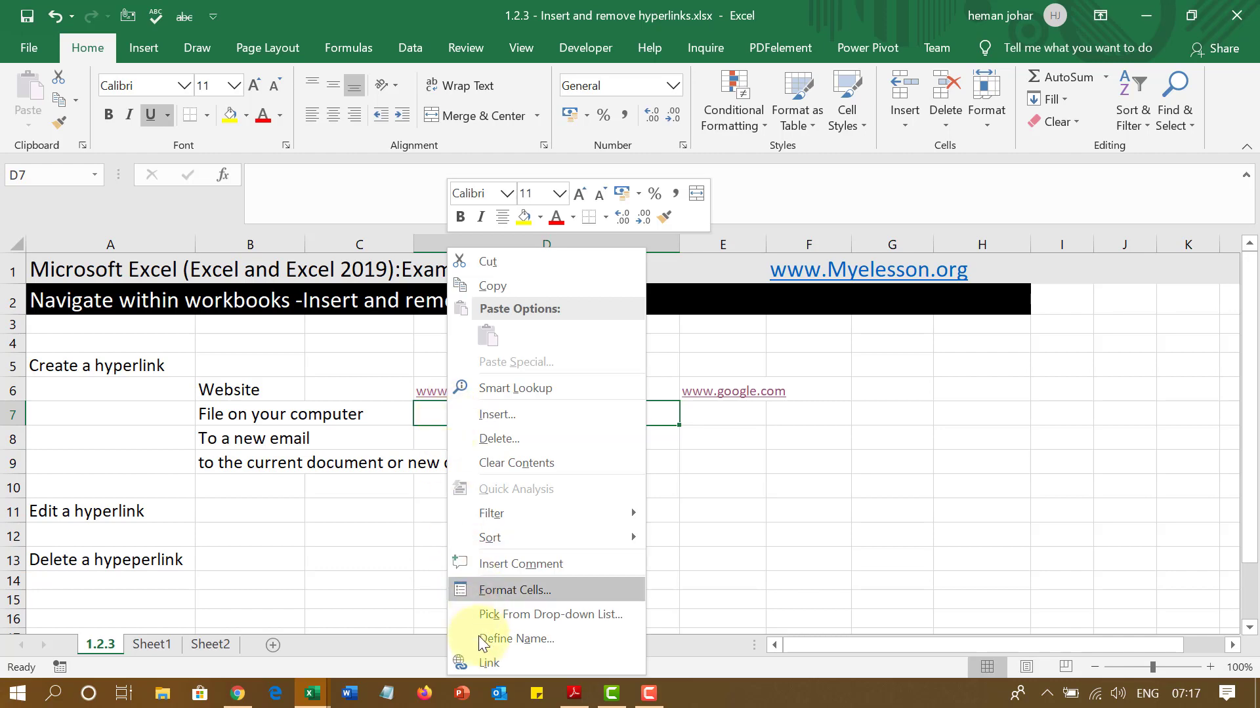
click(490, 662)
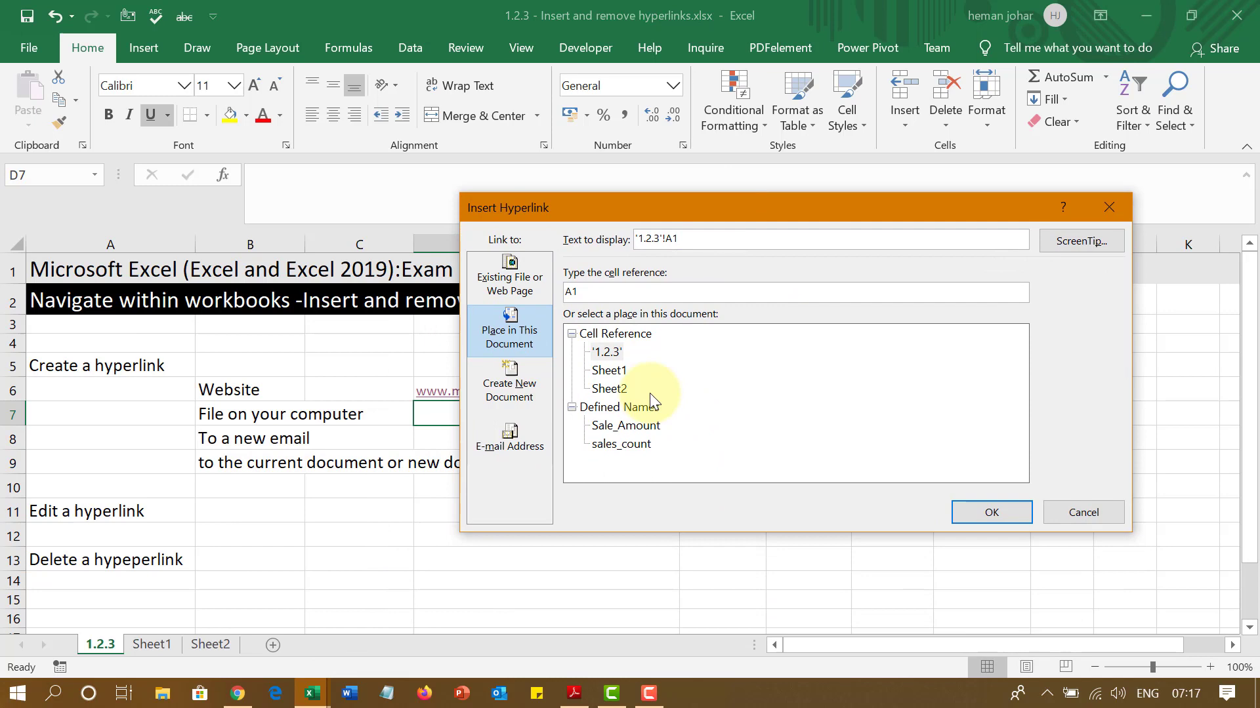
click(509, 273)
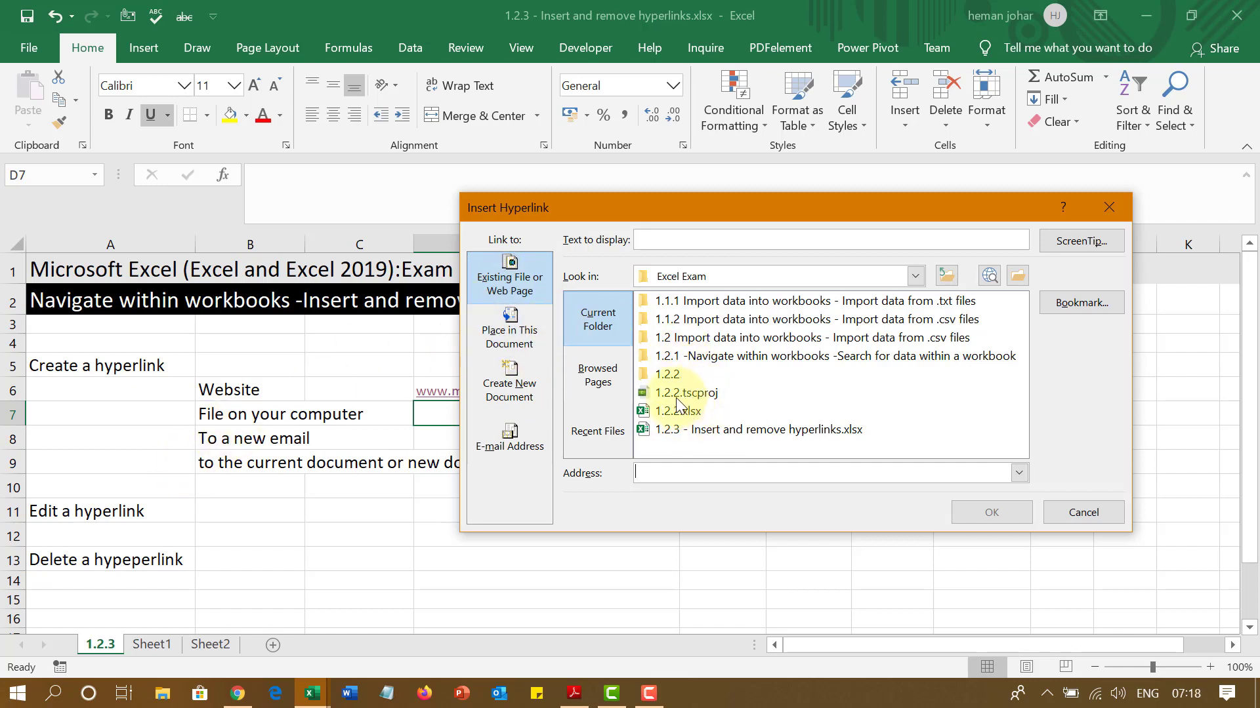
click(678, 411)
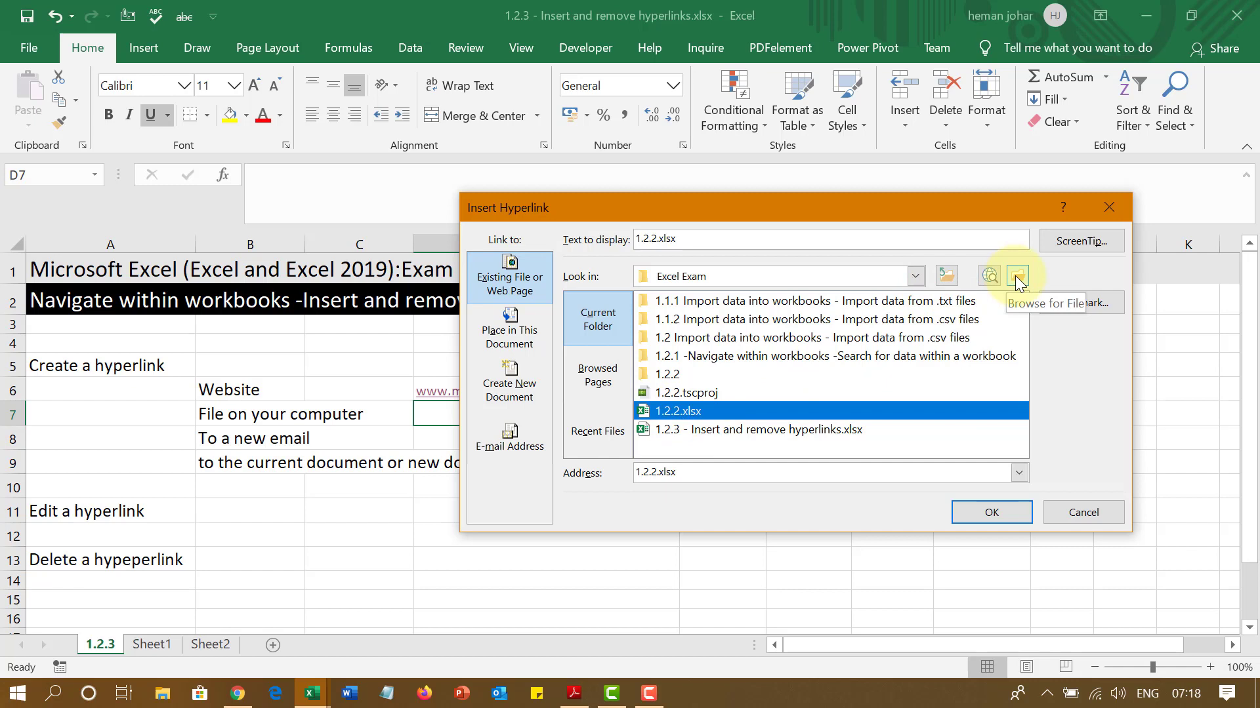
click(1018, 276)
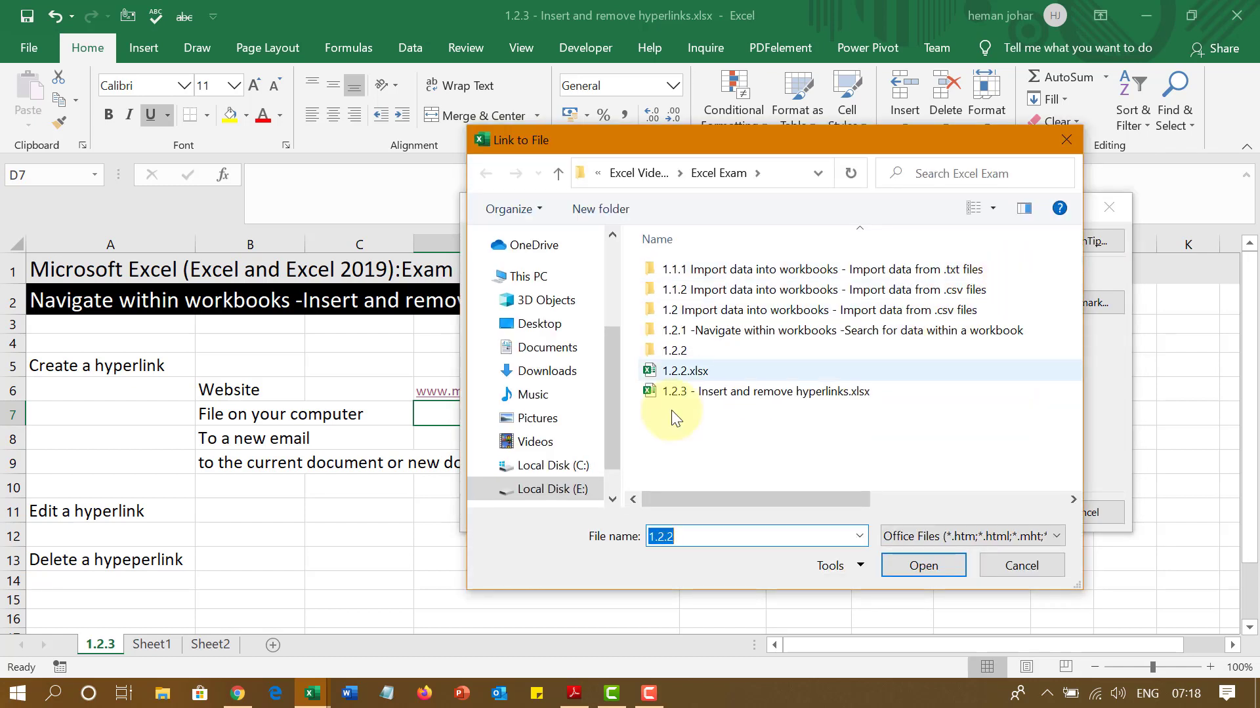
click(674, 349)
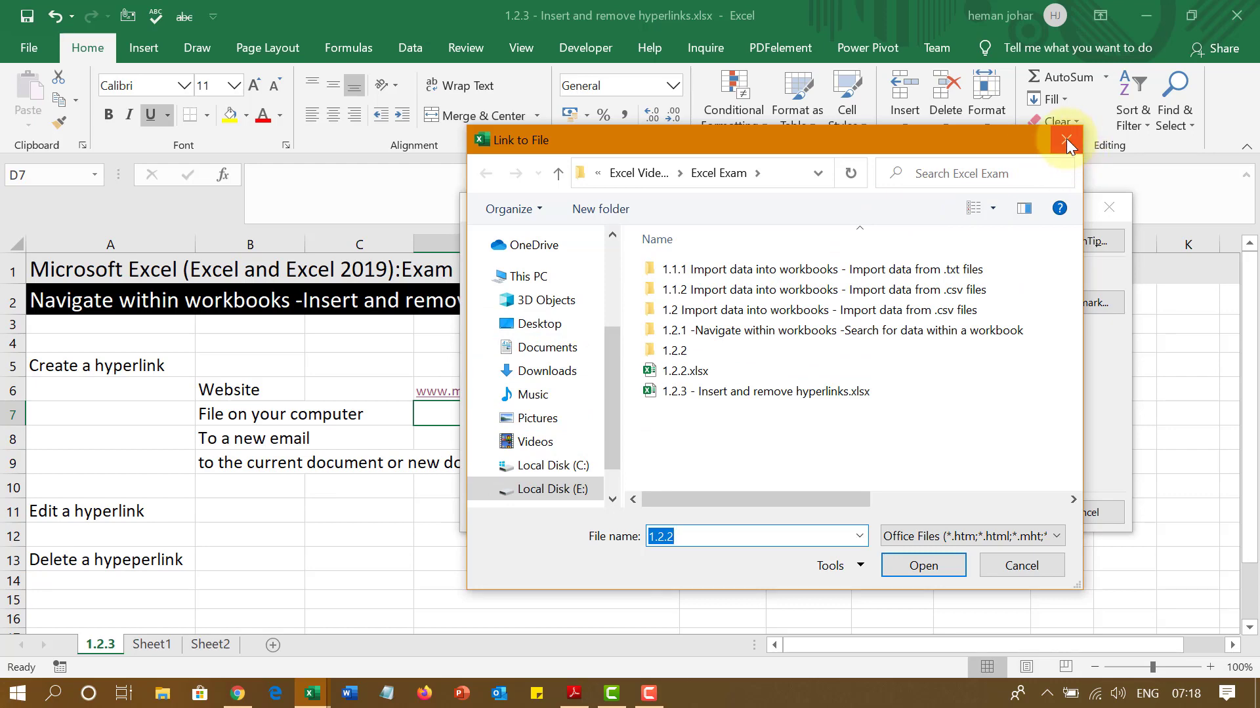
click(1068, 140)
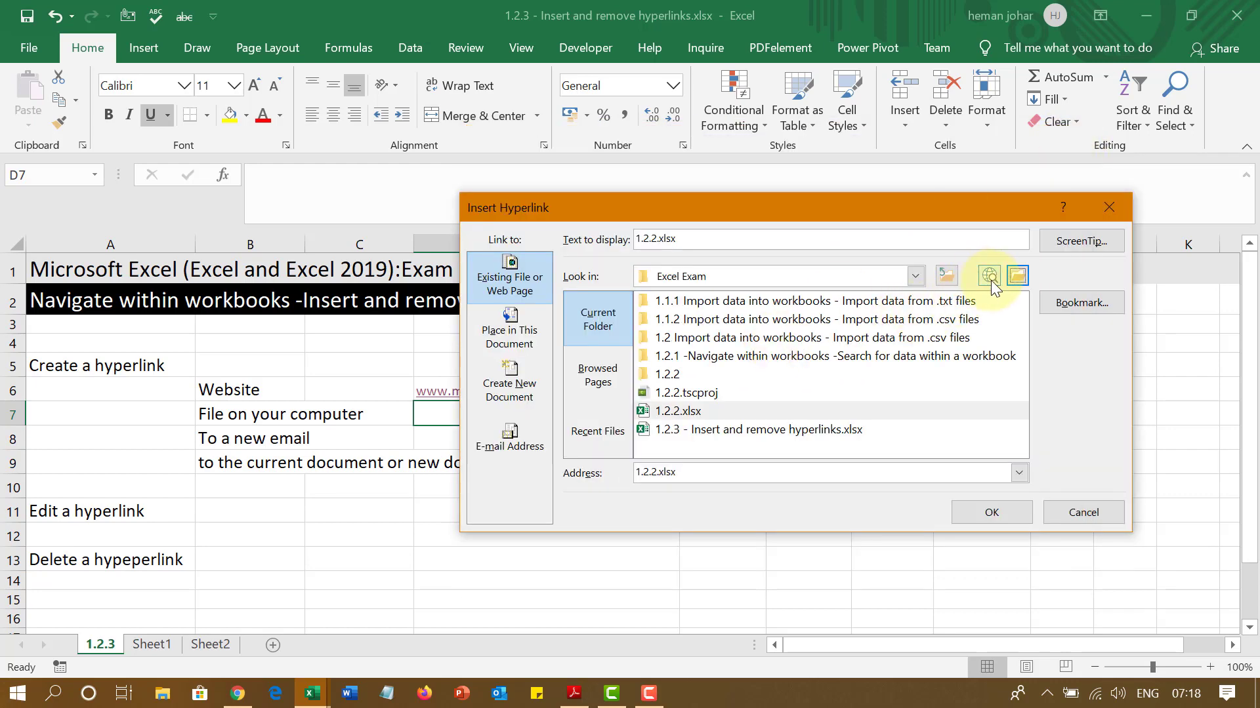
mouse_move(989, 276)
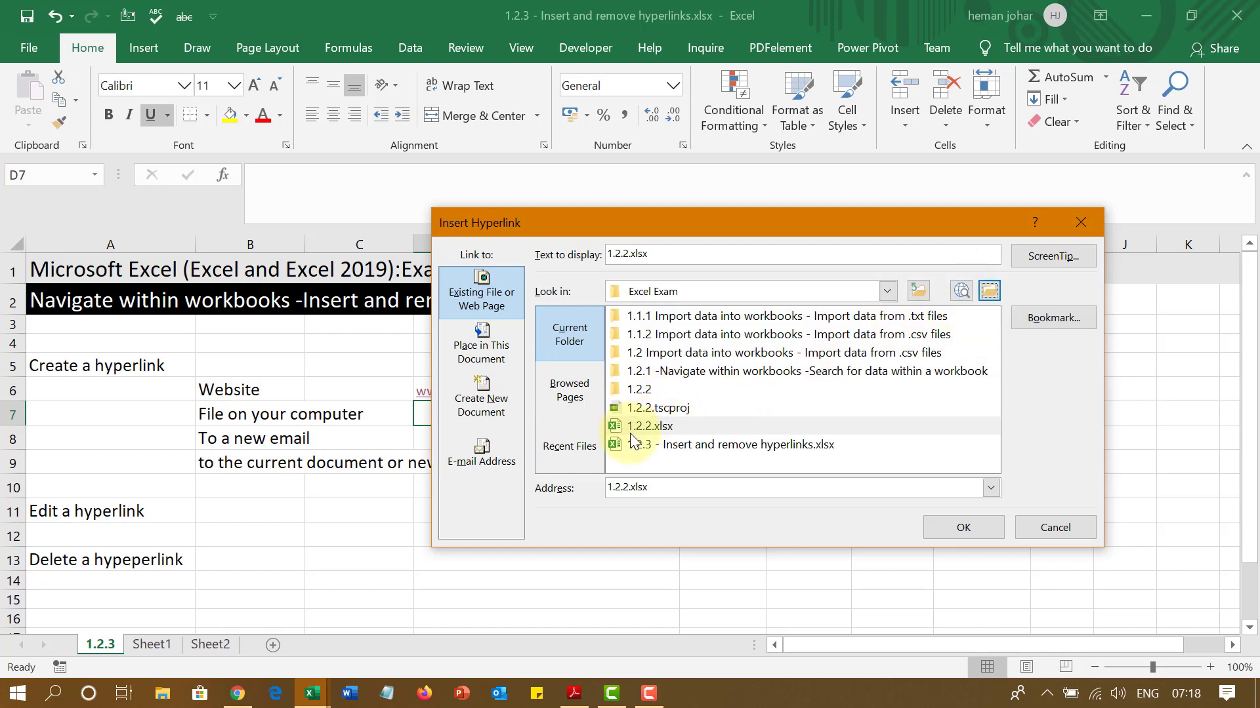
click(650, 425)
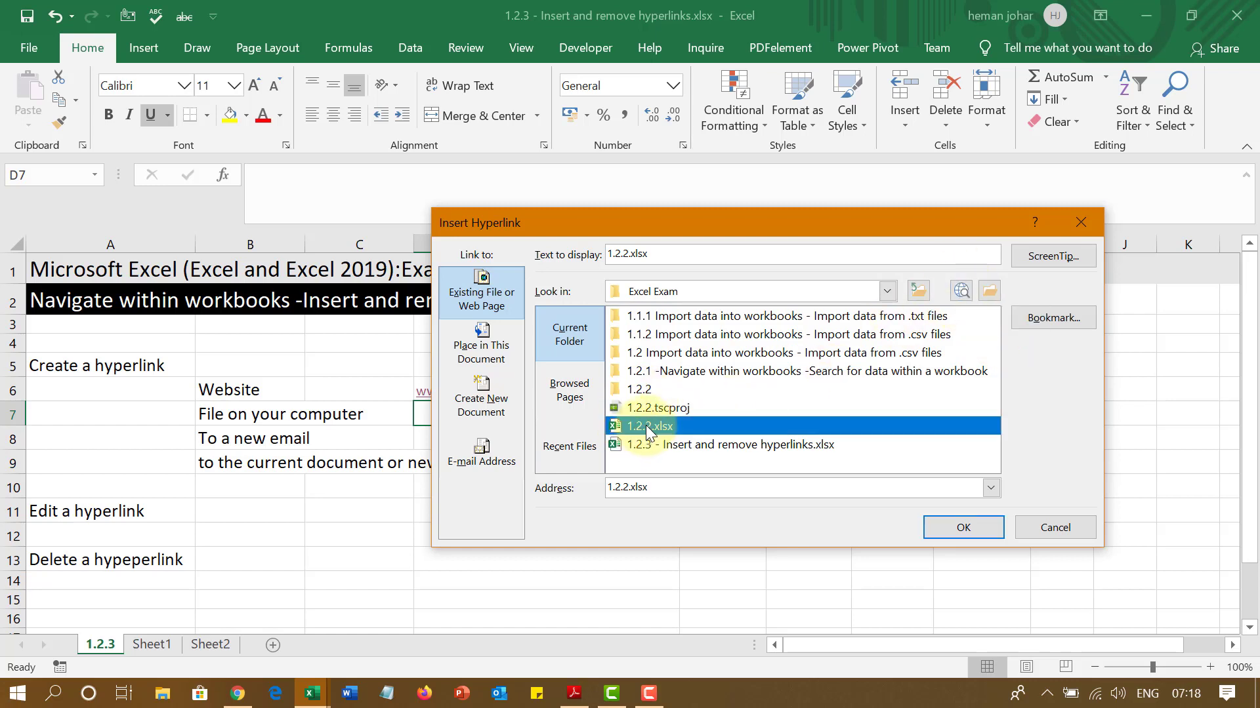
click(962, 528)
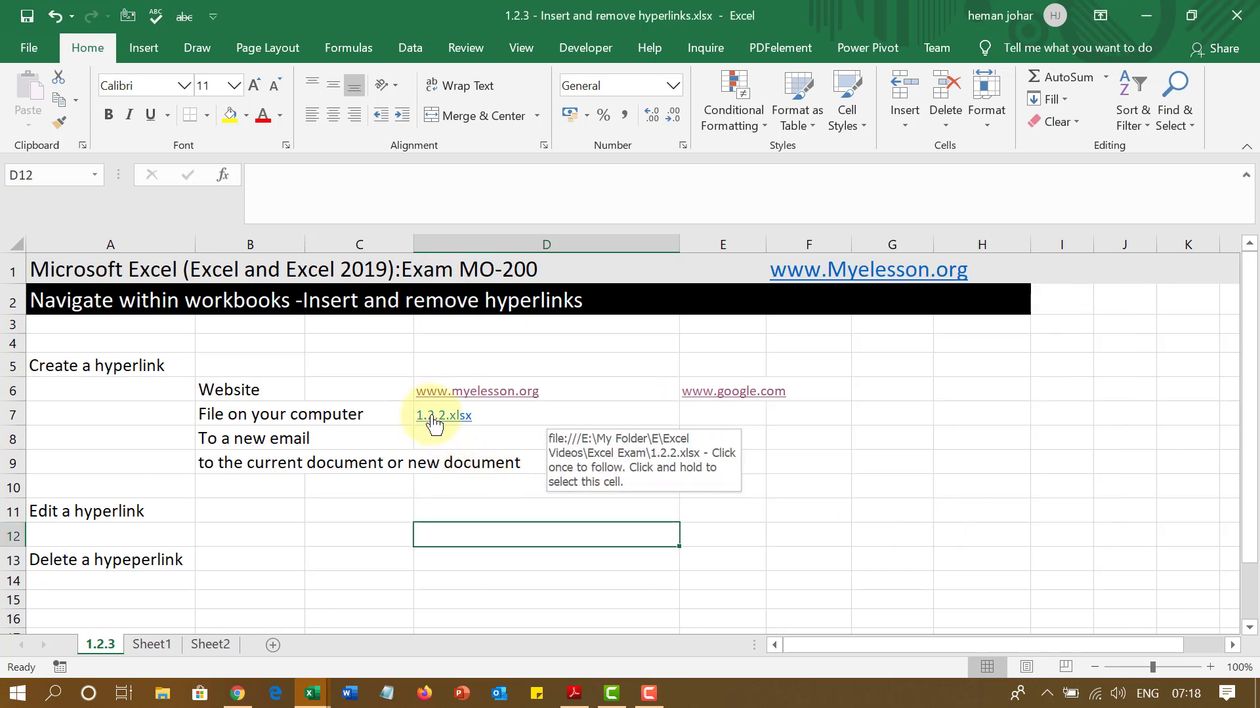
Test the 1.2.2.xlsx link, then select D8 to start a new hyperlink.
click(443, 416)
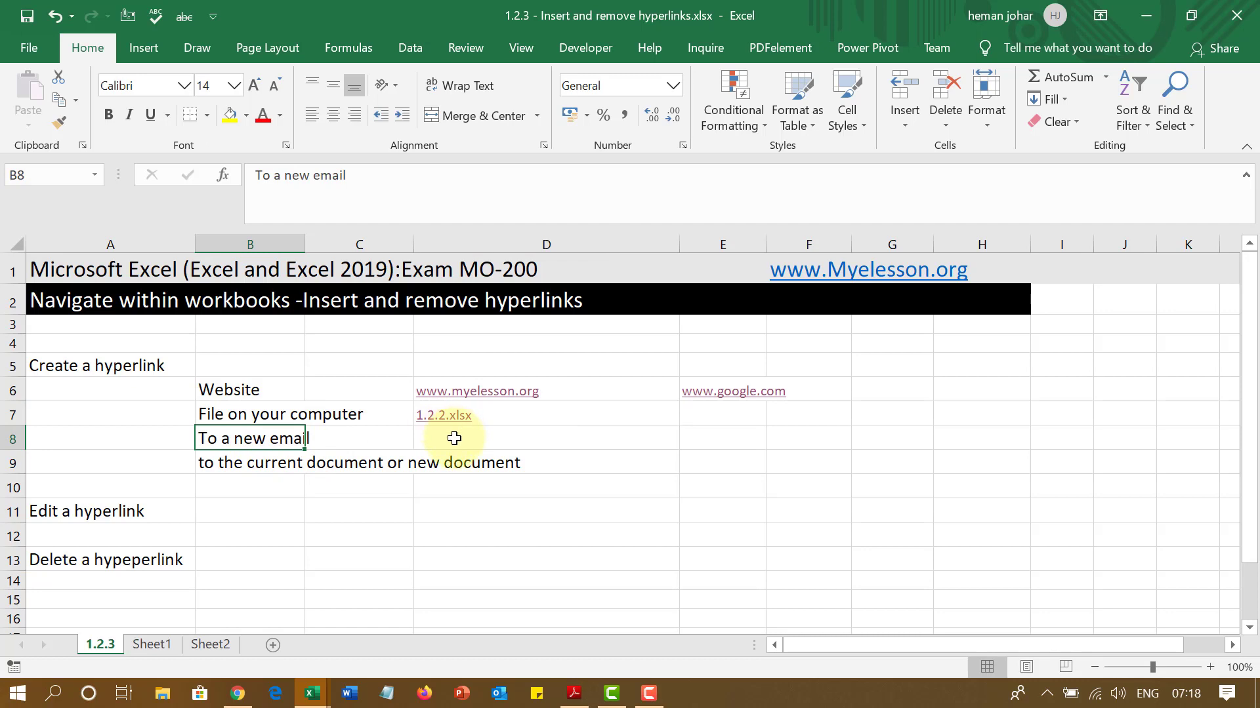
click(546, 438)
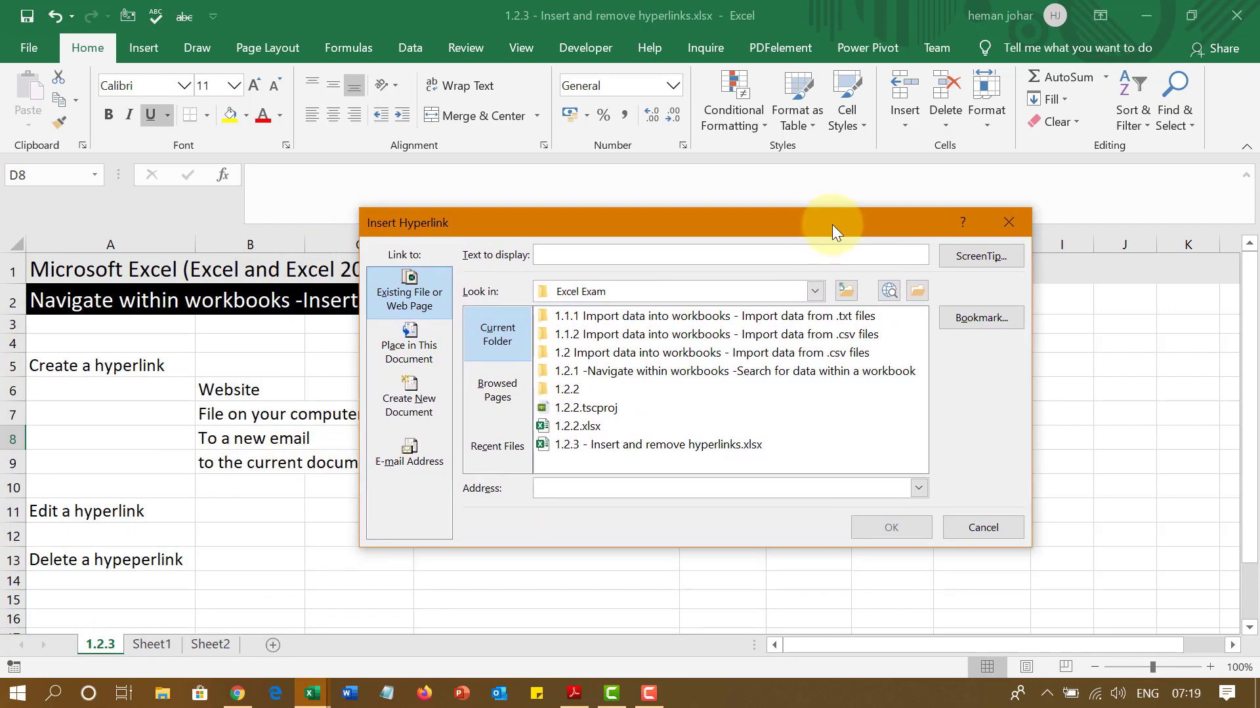
click(410, 453)
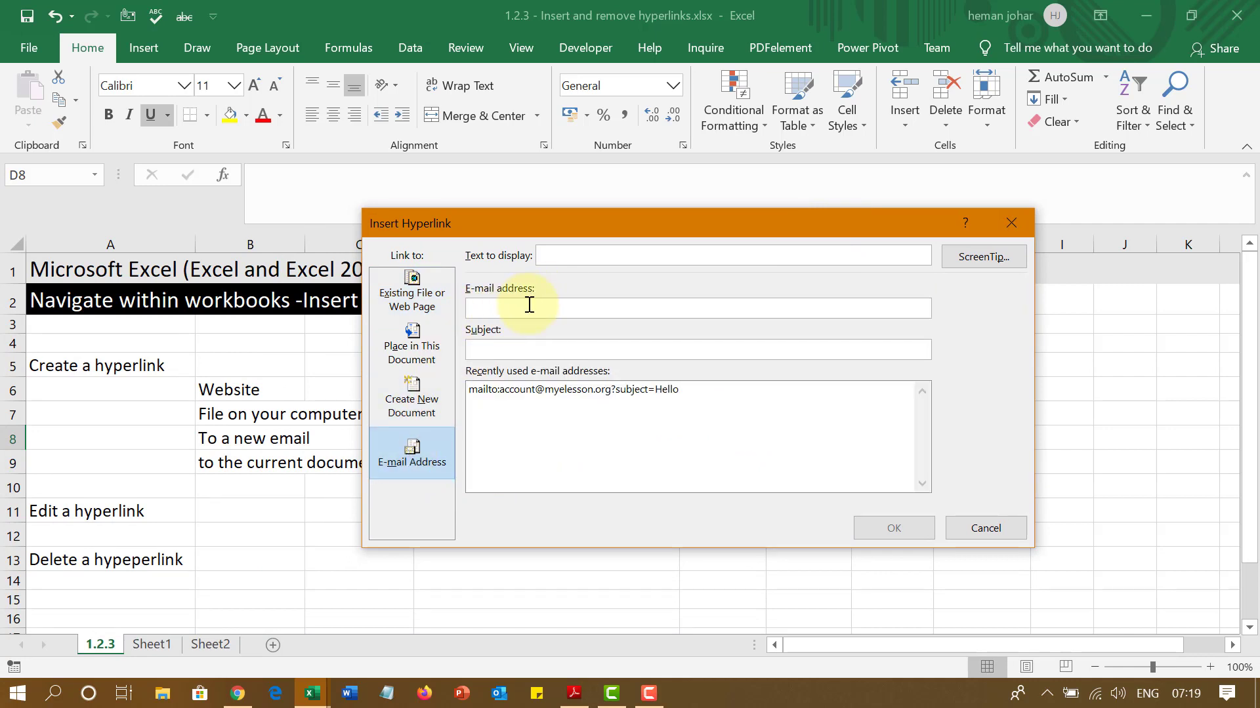
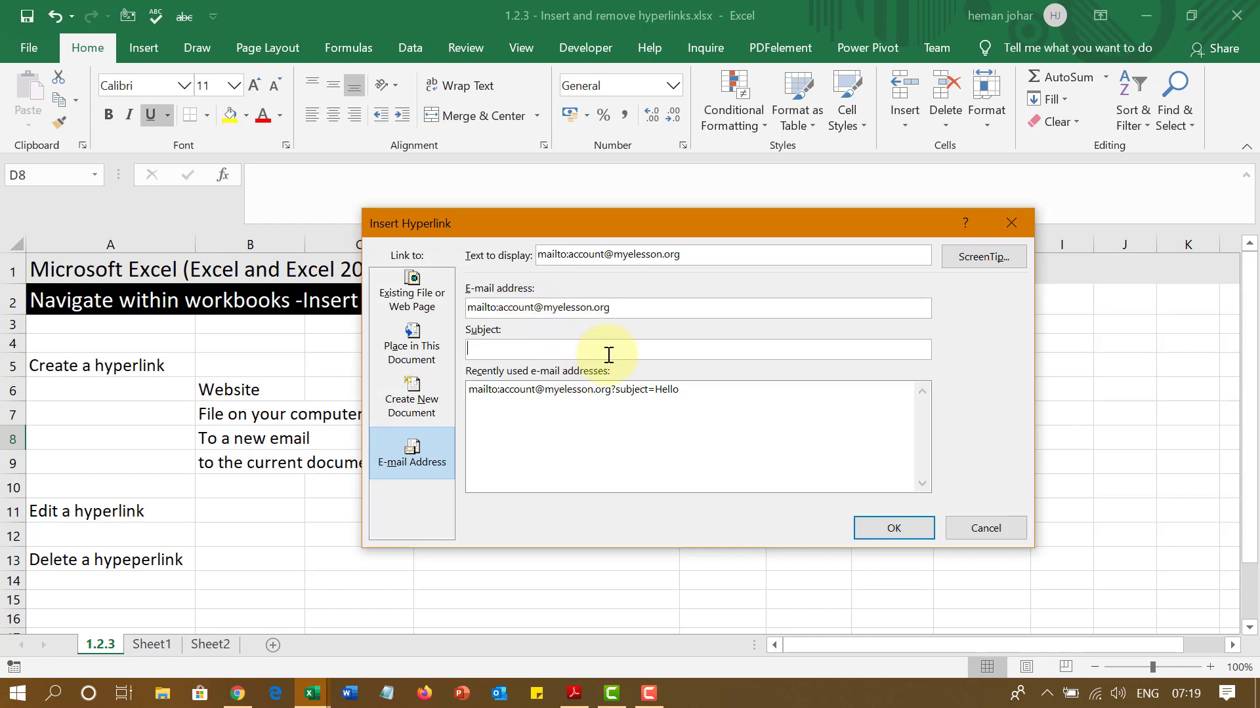
text(Hello)
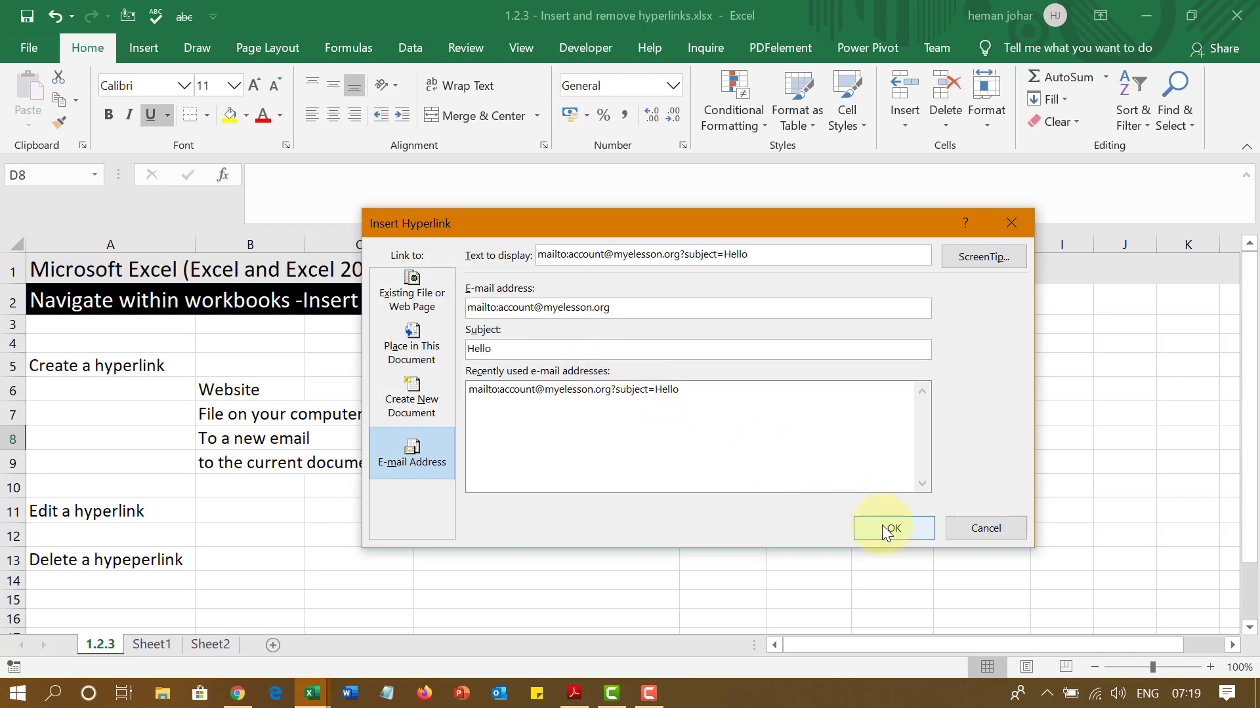
click(892, 528)
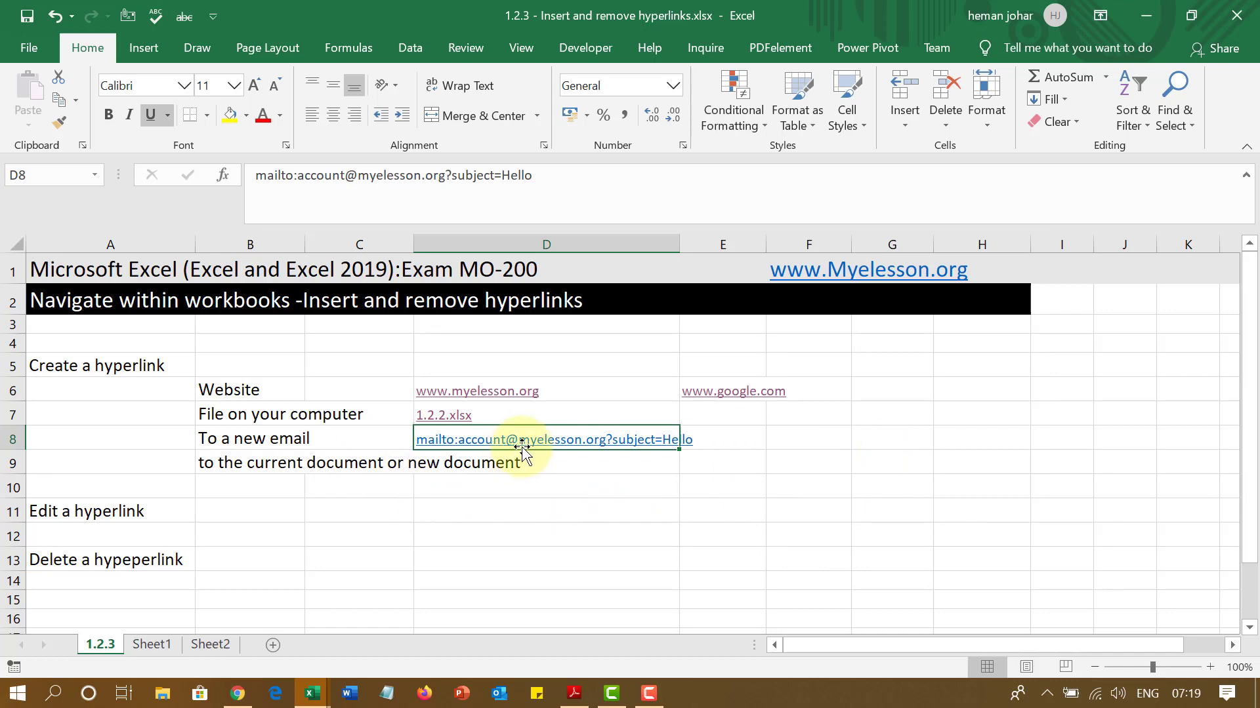
mouse_move(553, 446)
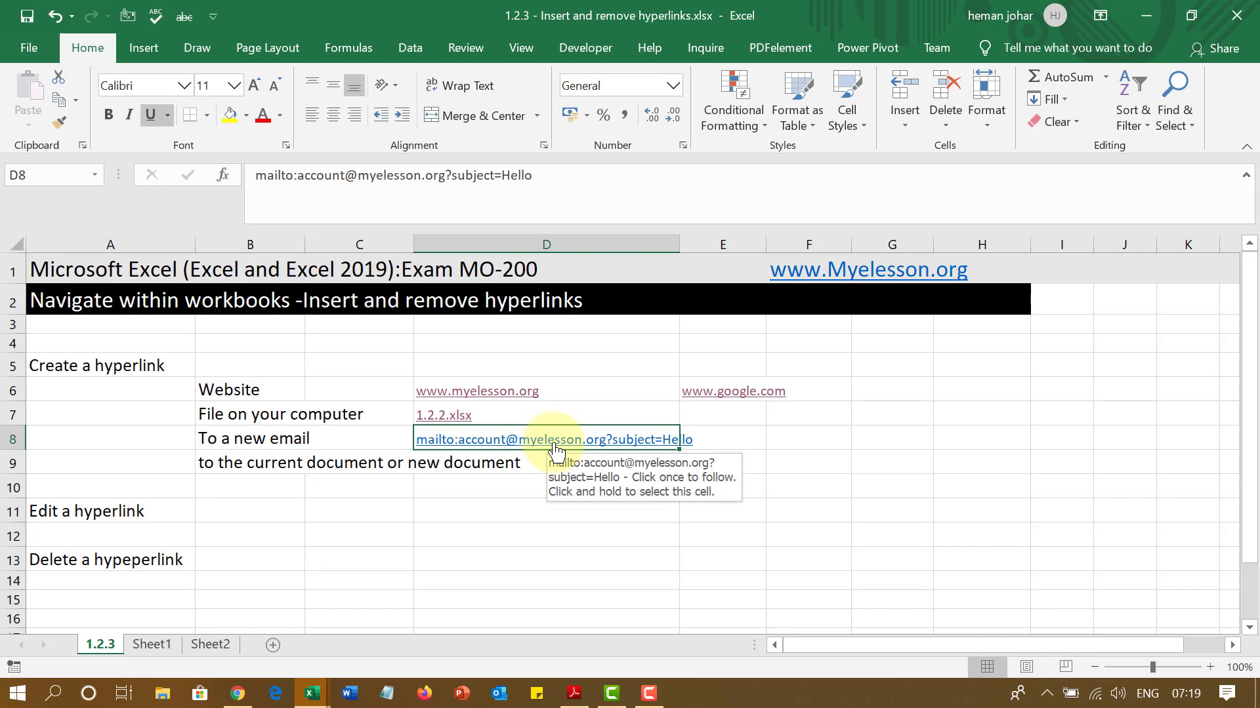
click(548, 440)
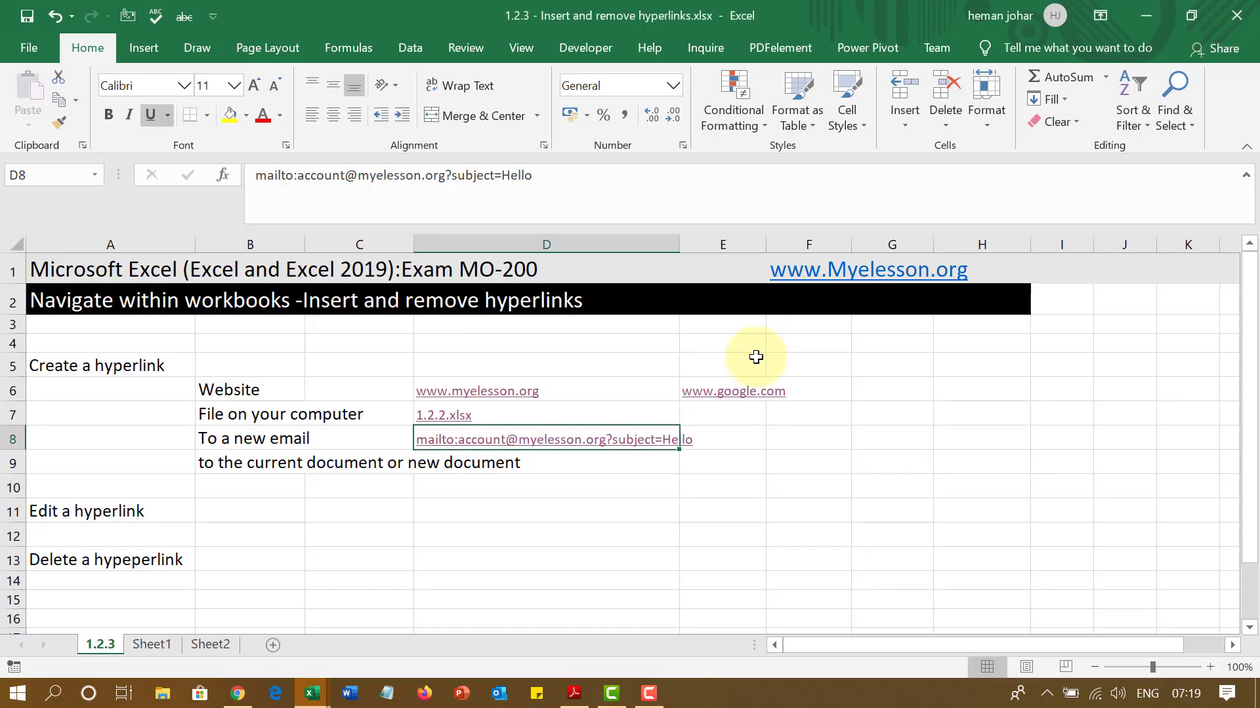
click(249, 462)
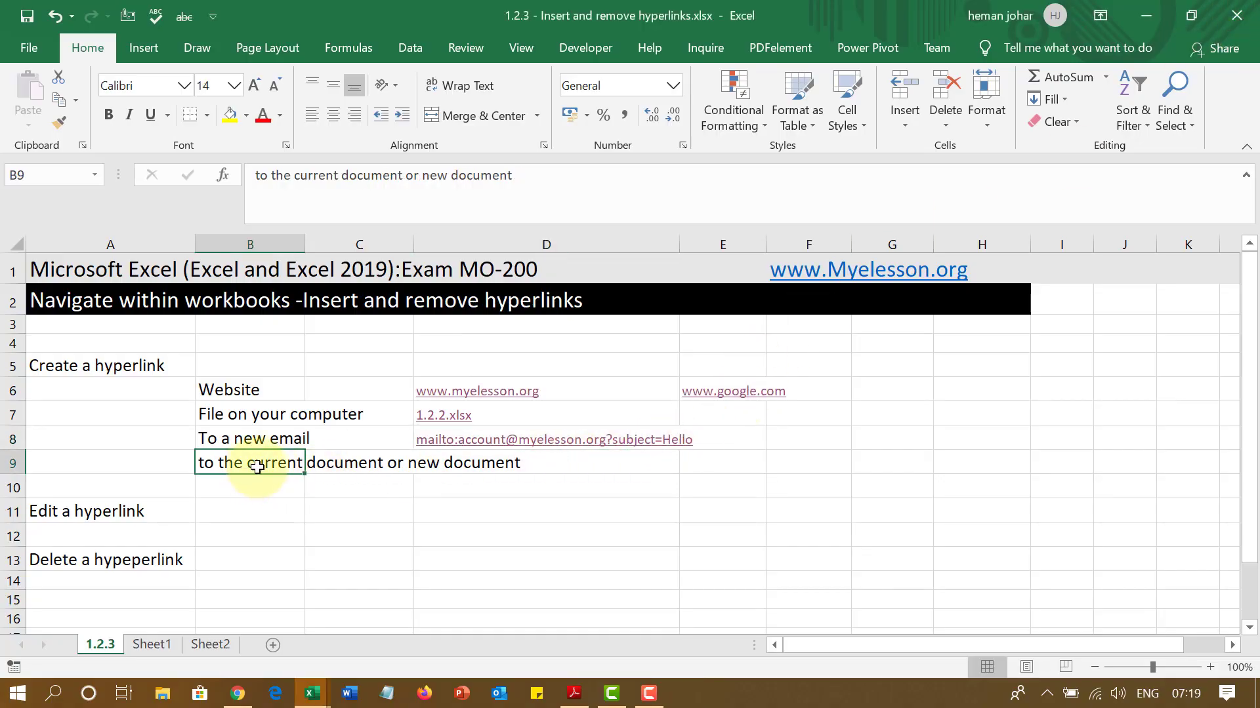
double_click(246, 463)
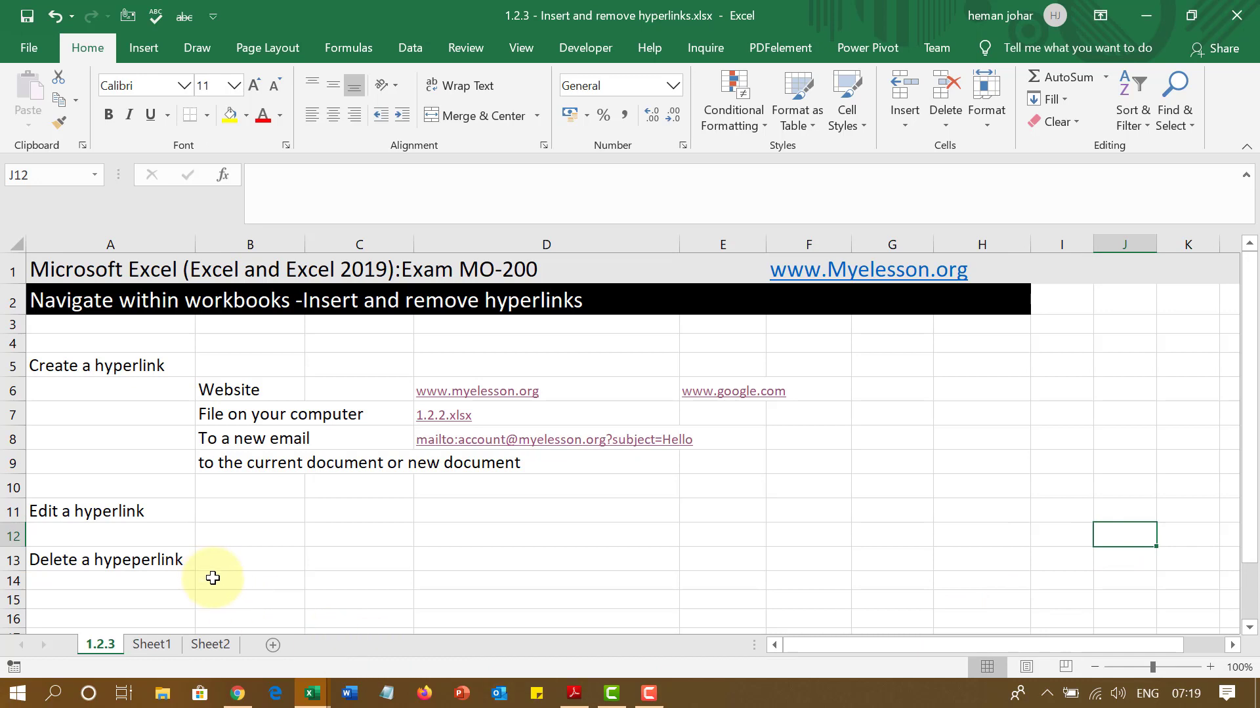
Link D9 to Sheet2!A1 as a place in this document and follow it to Sheet2.
click(545, 462)
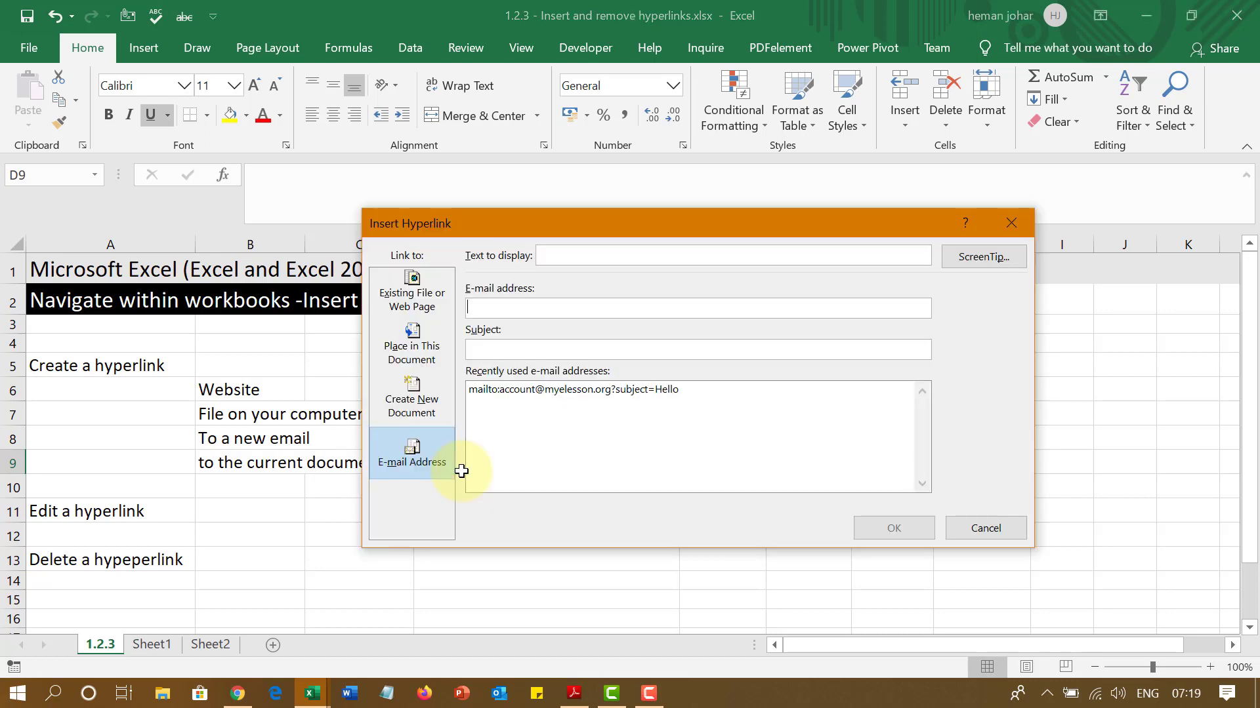
click(411, 343)
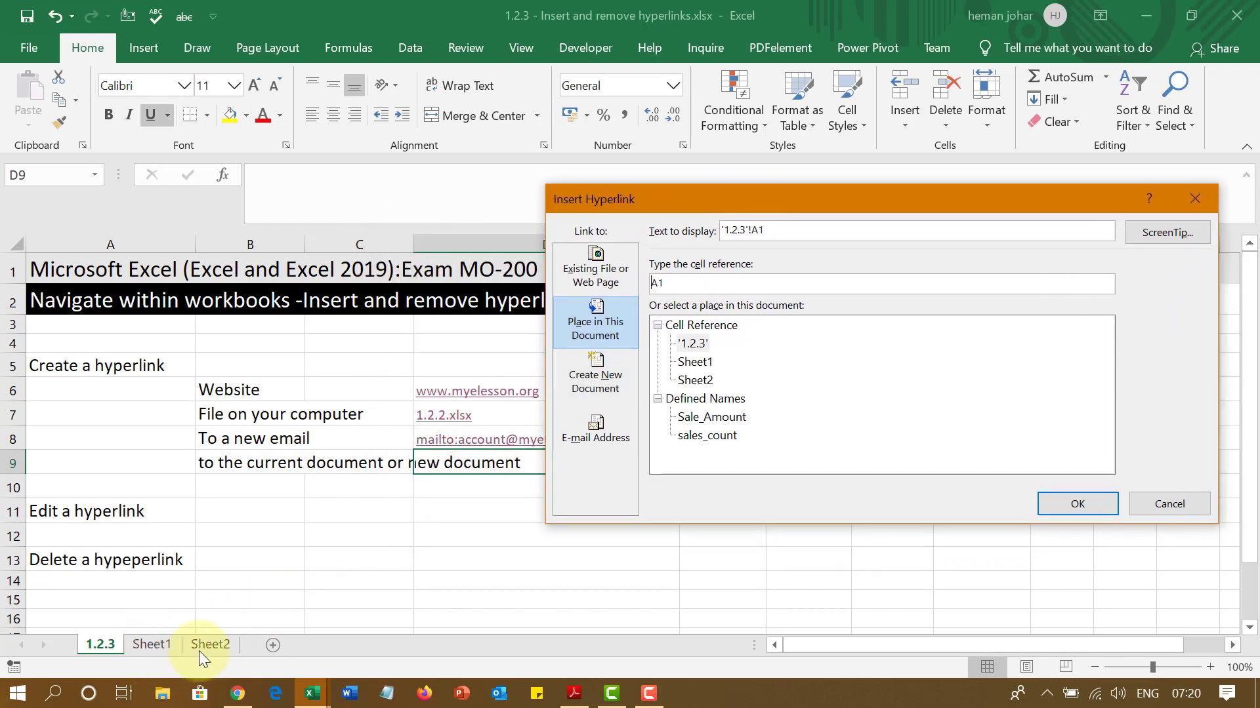
click(694, 380)
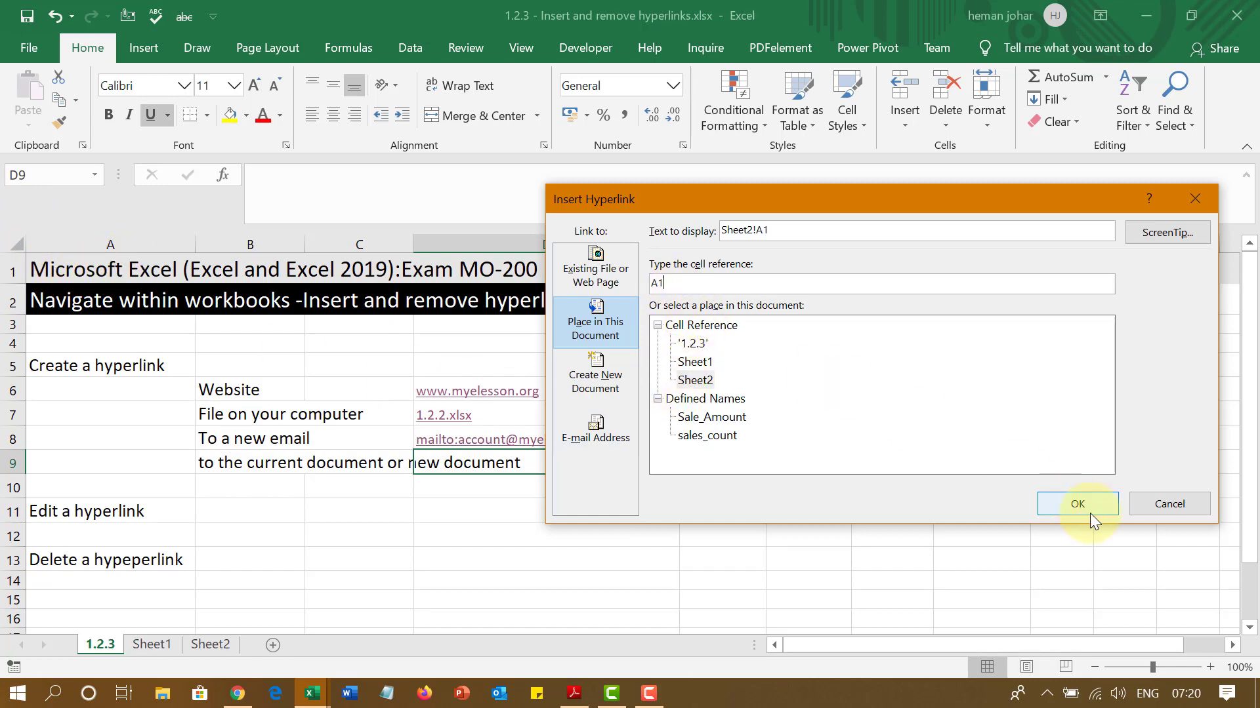
click(1077, 504)
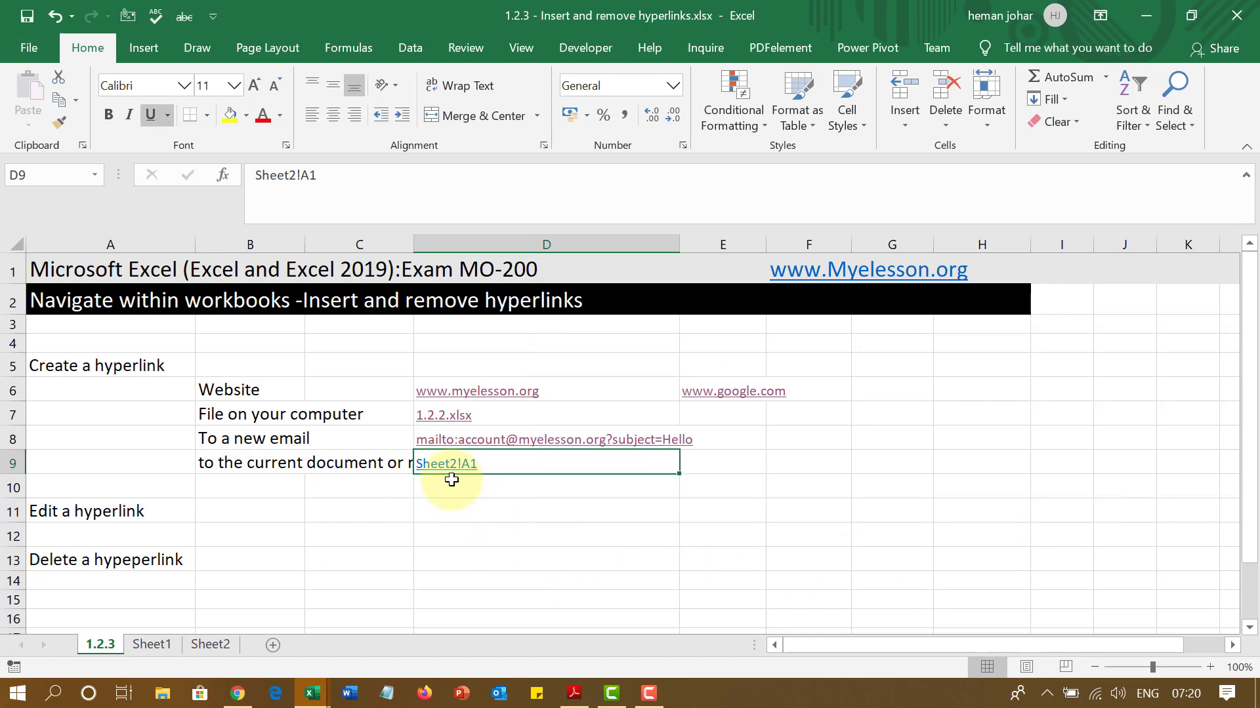
click(446, 463)
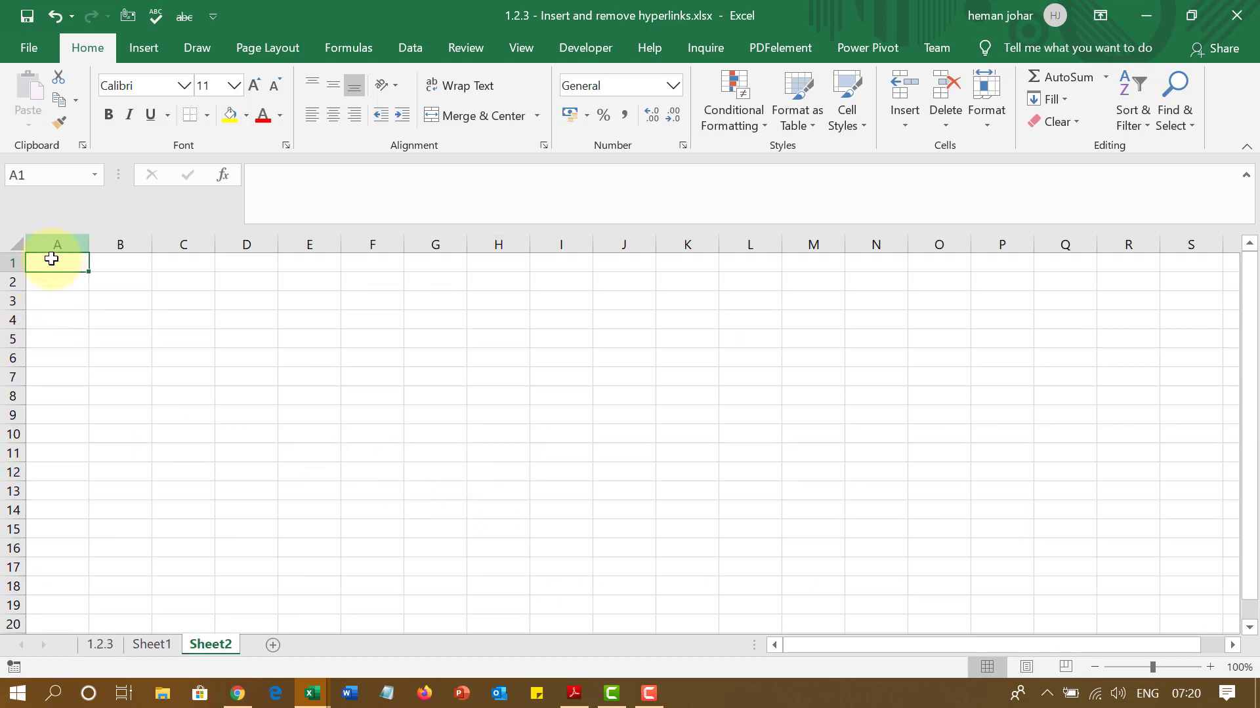
mouse_move(315, 443)
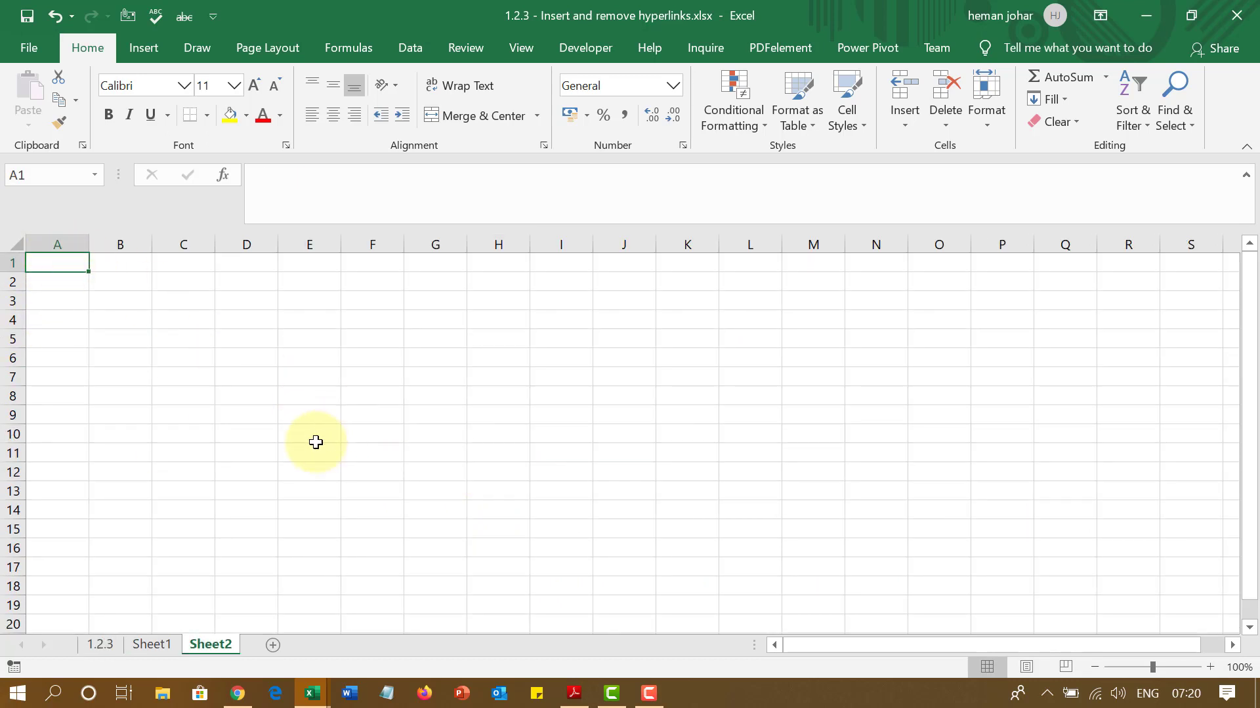
mouse_move(106, 288)
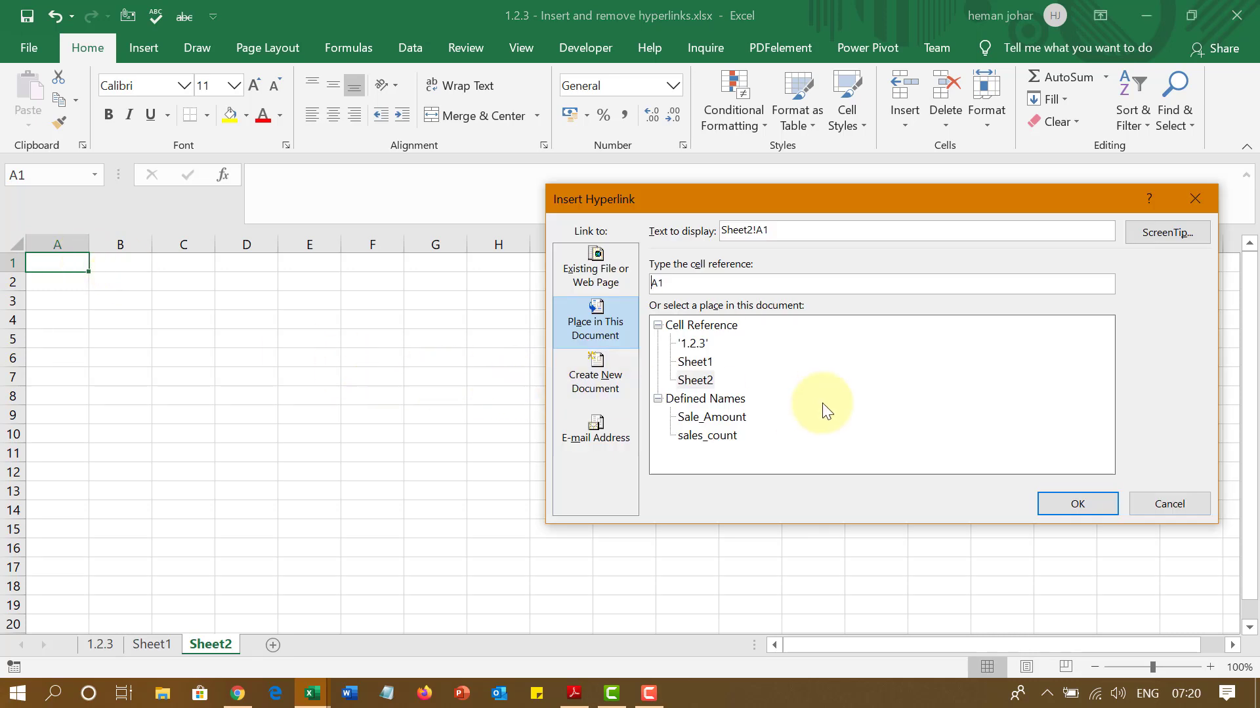
Link Sheet2's A1 back to '1.2.3'!A1 and hop between the sheets using both links.
click(692, 342)
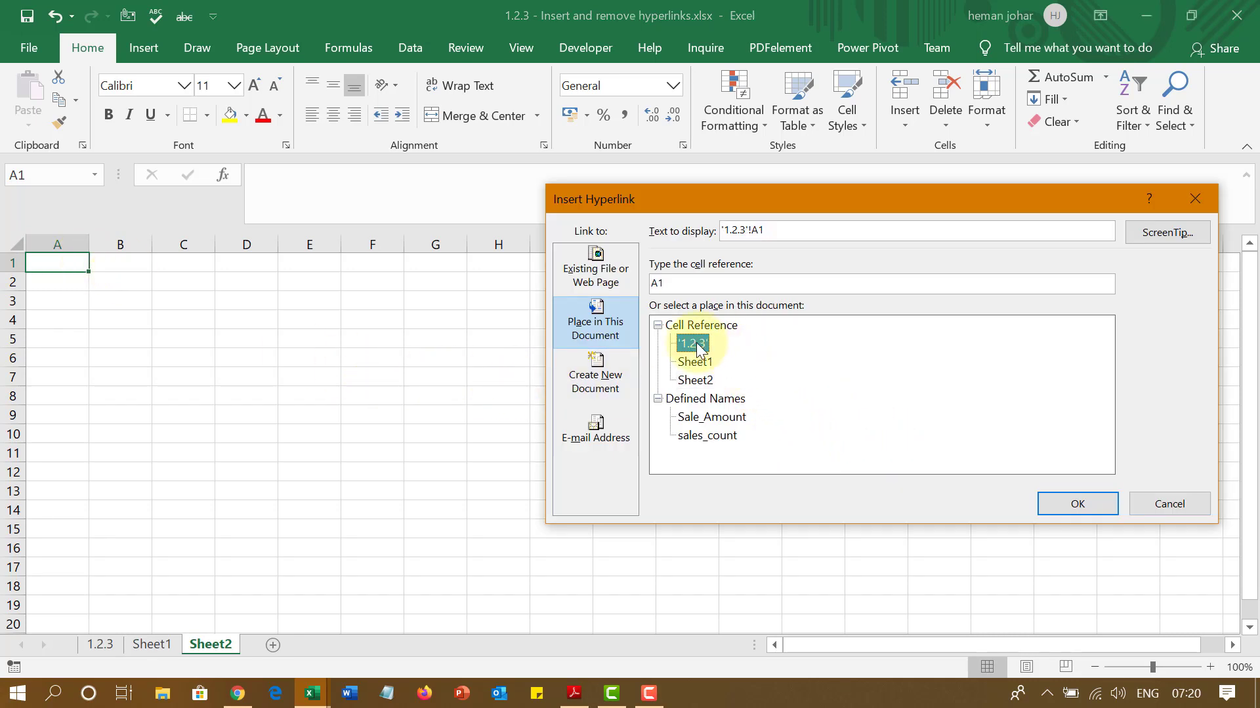
mouse_move(1076, 504)
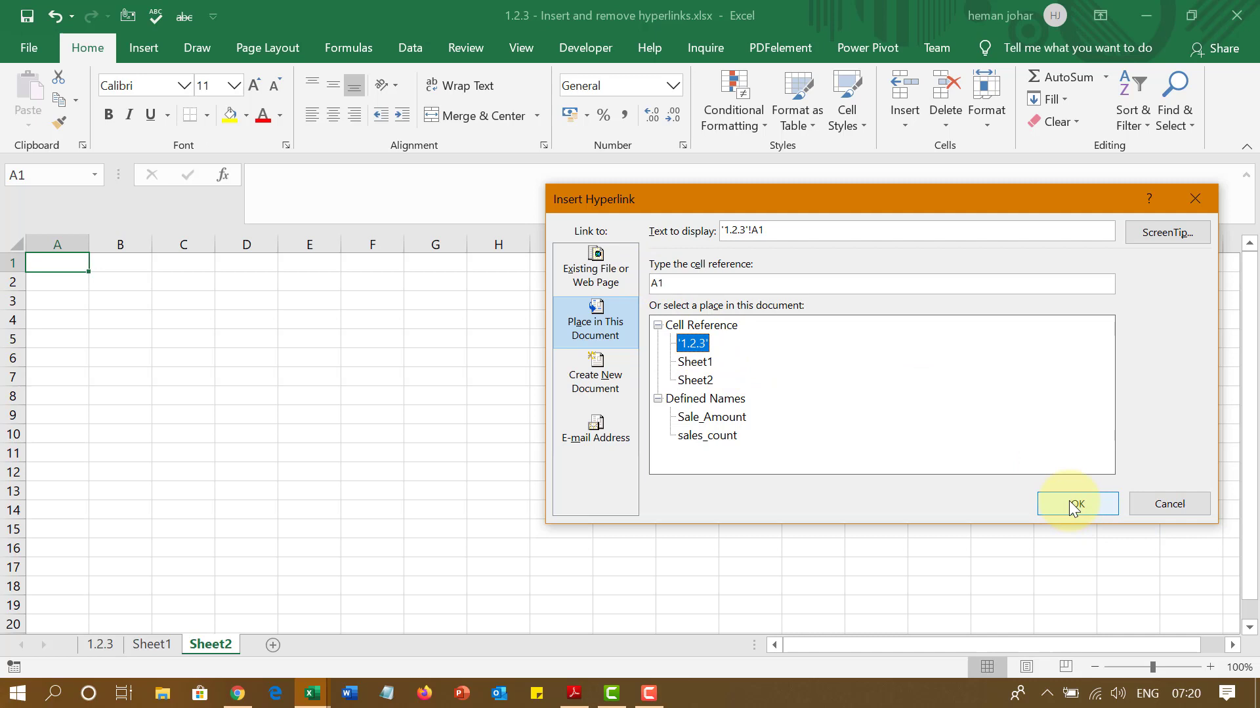
click(1071, 504)
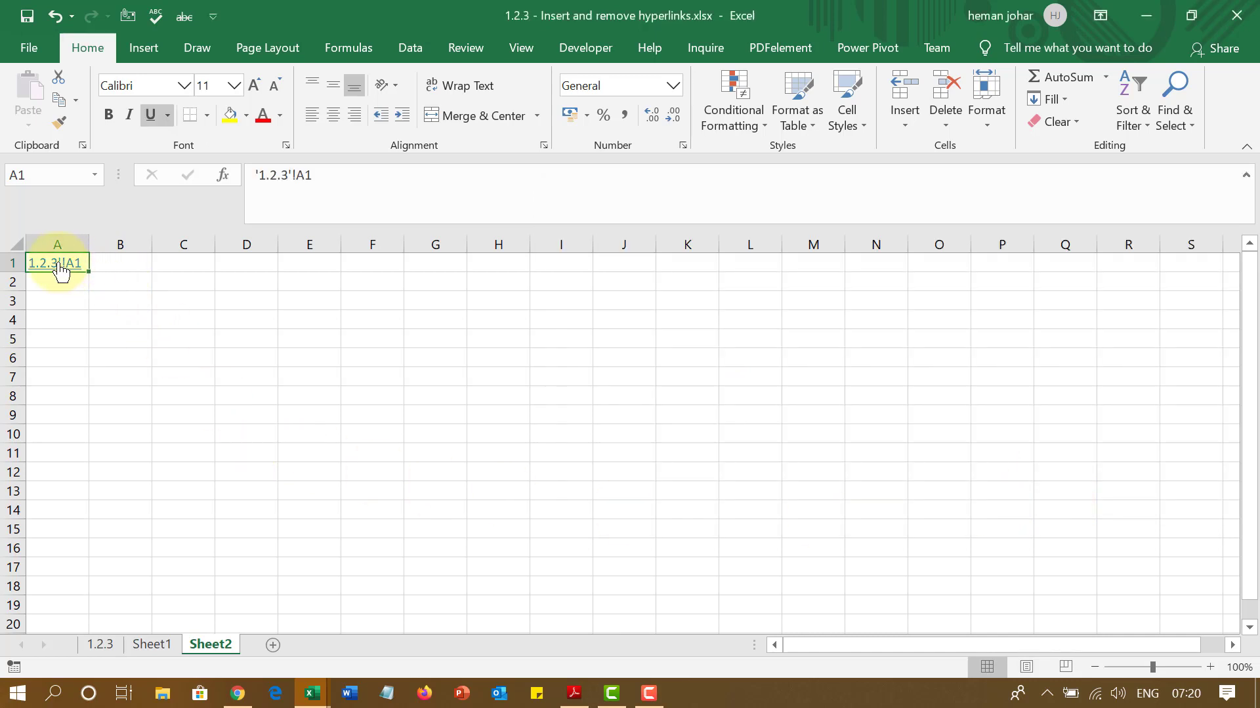
click(100, 644)
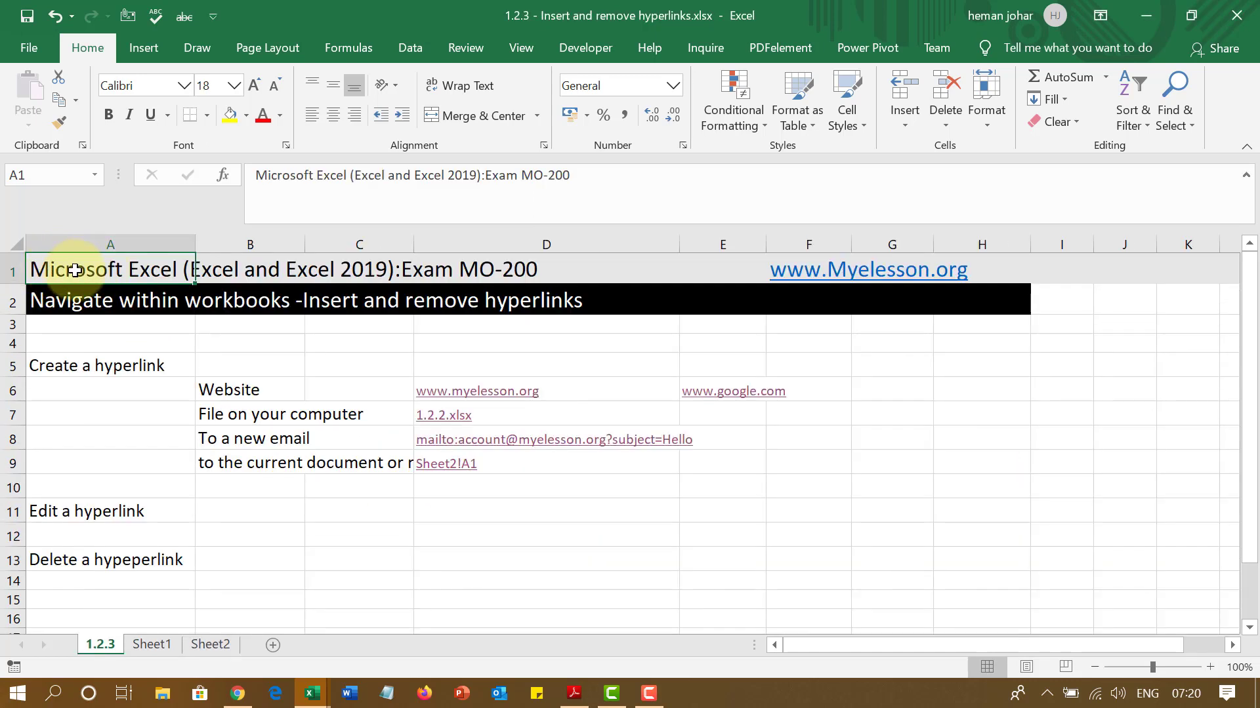
click(444, 463)
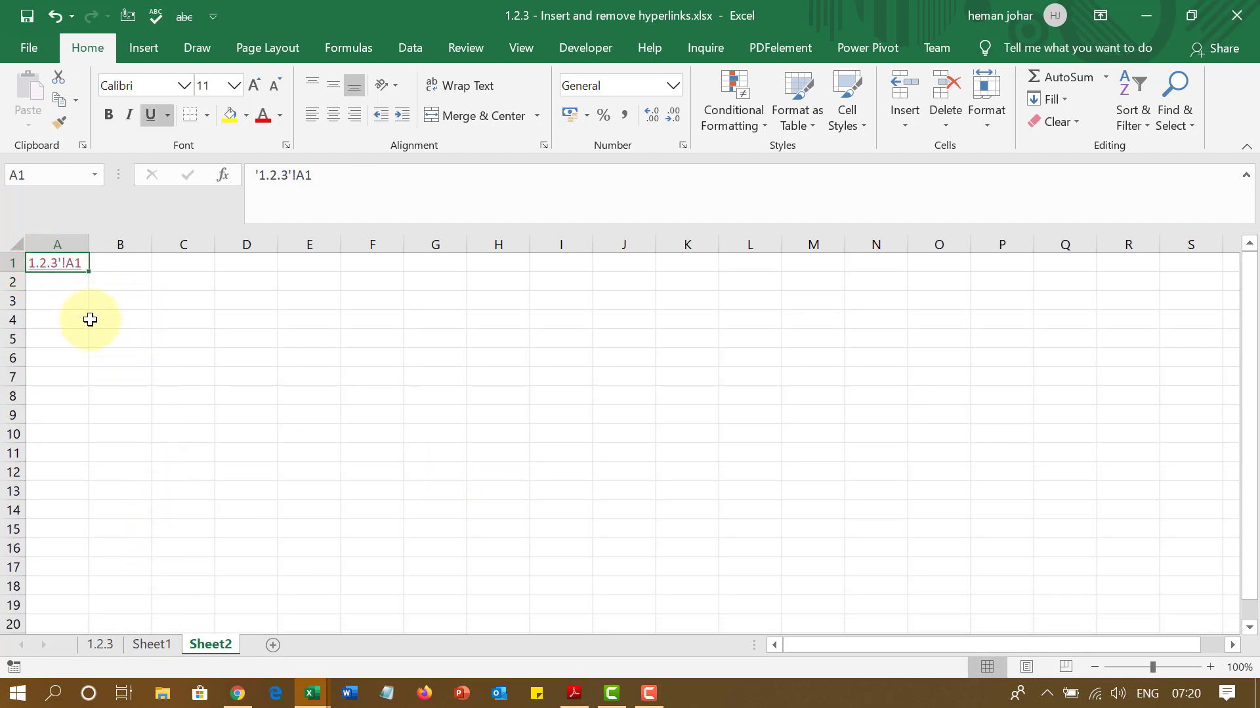
click(99, 644)
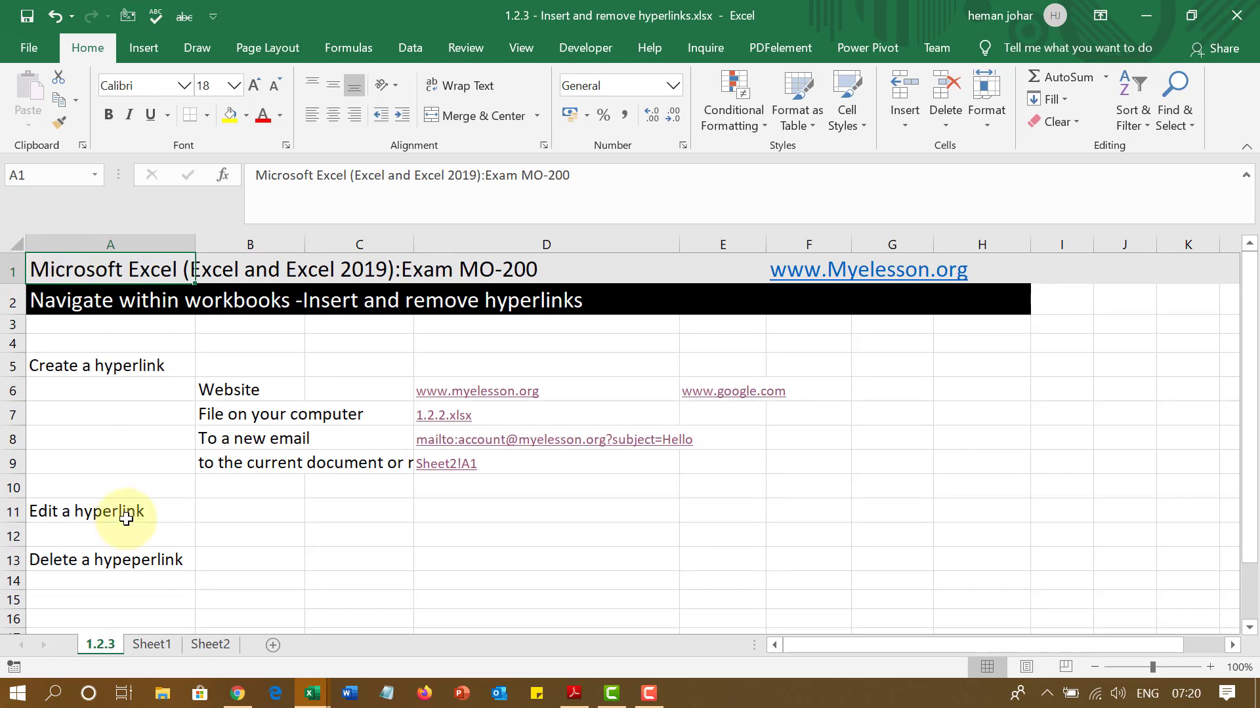
mouse_move(219, 502)
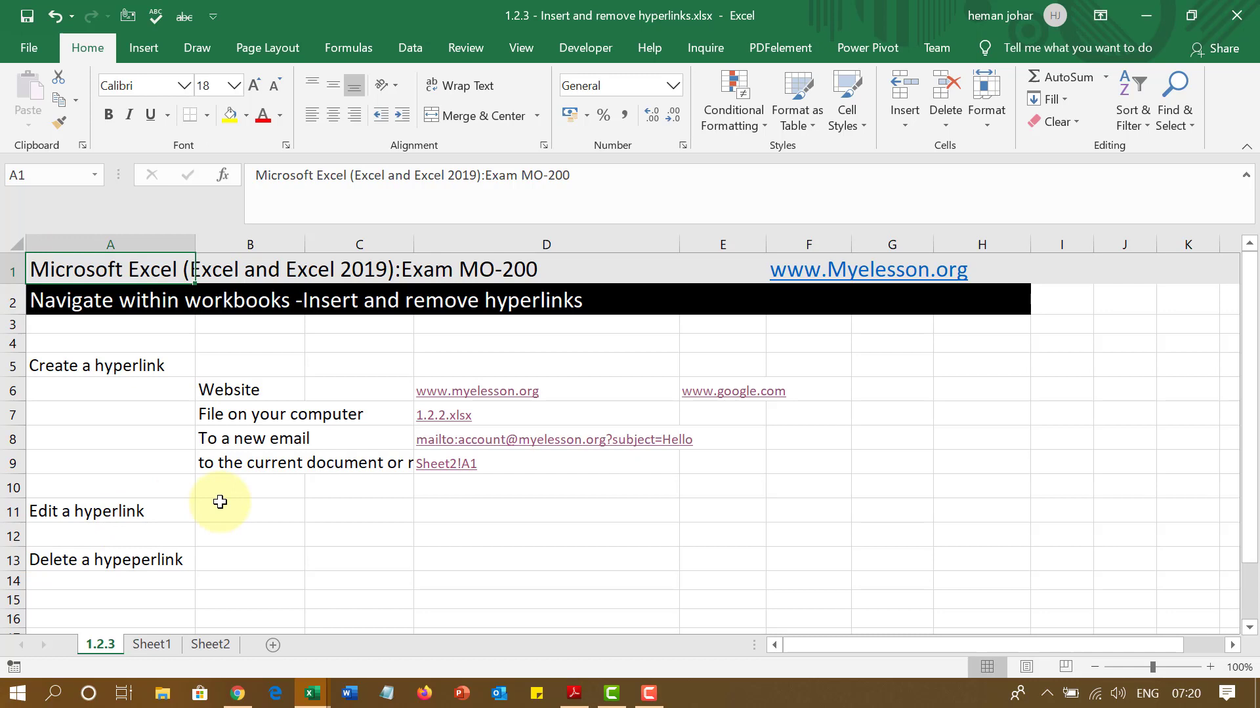
mouse_move(698, 383)
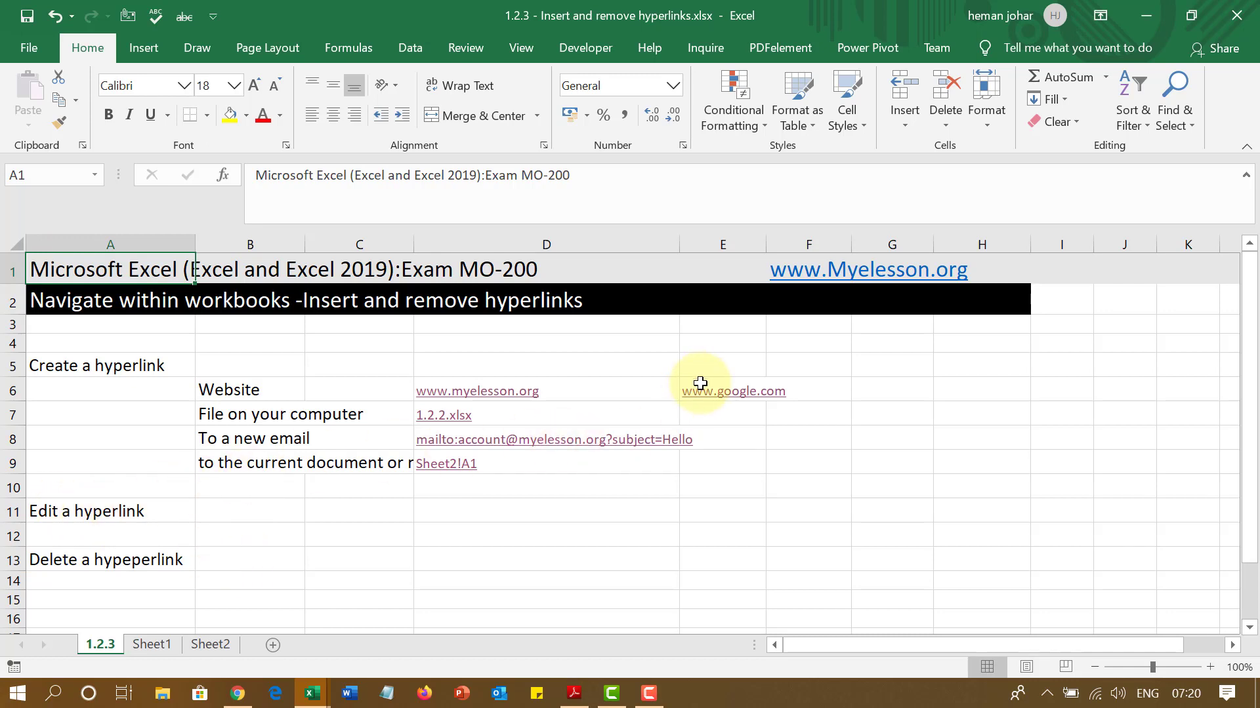
right_click(699, 391)
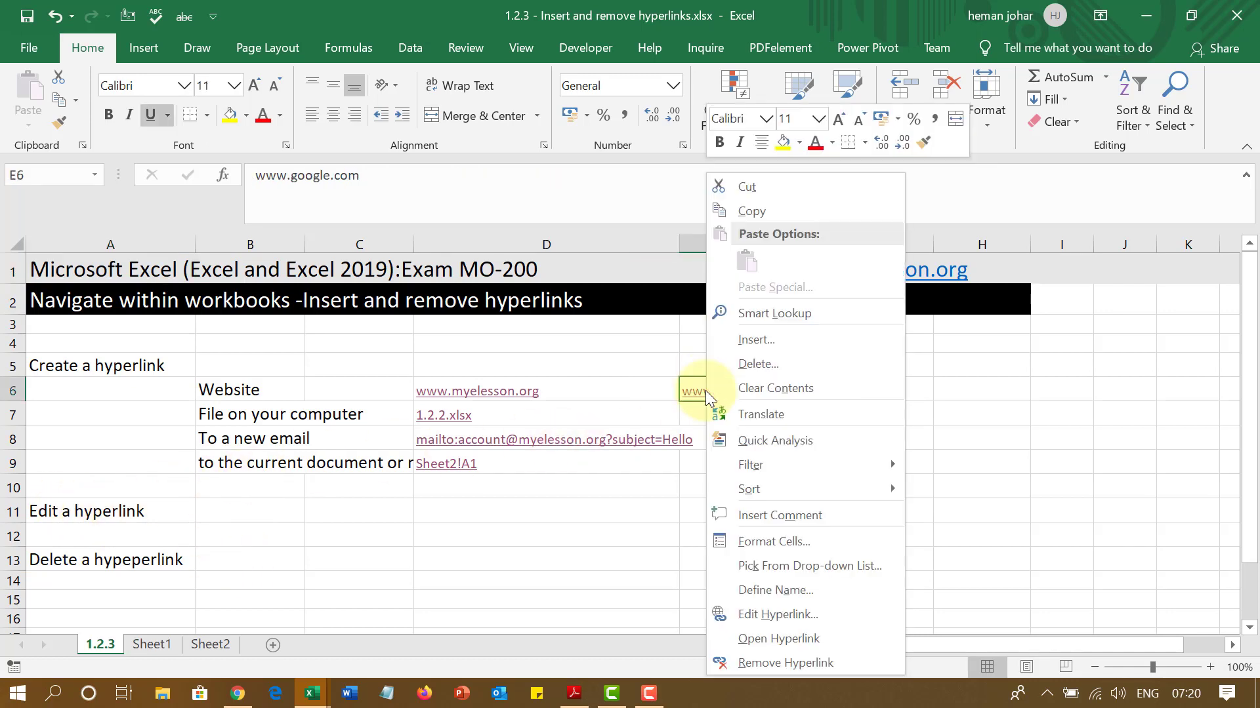
mouse_move(776, 614)
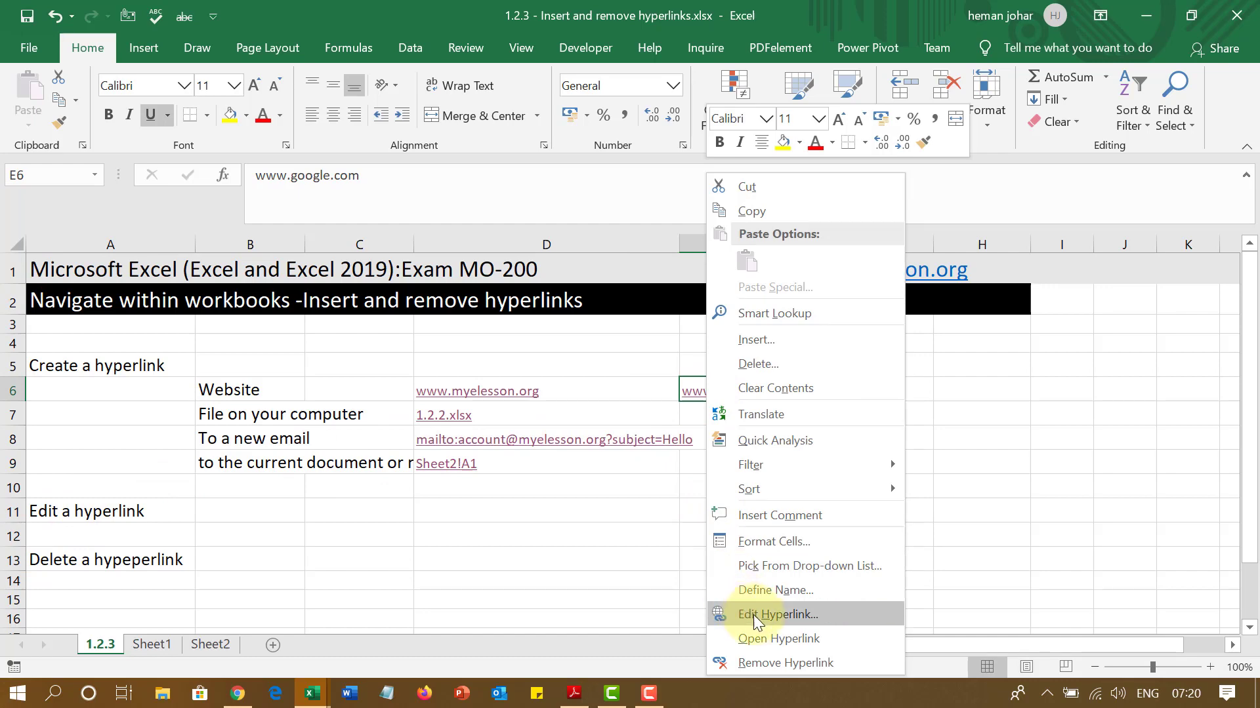
mouse_move(782, 662)
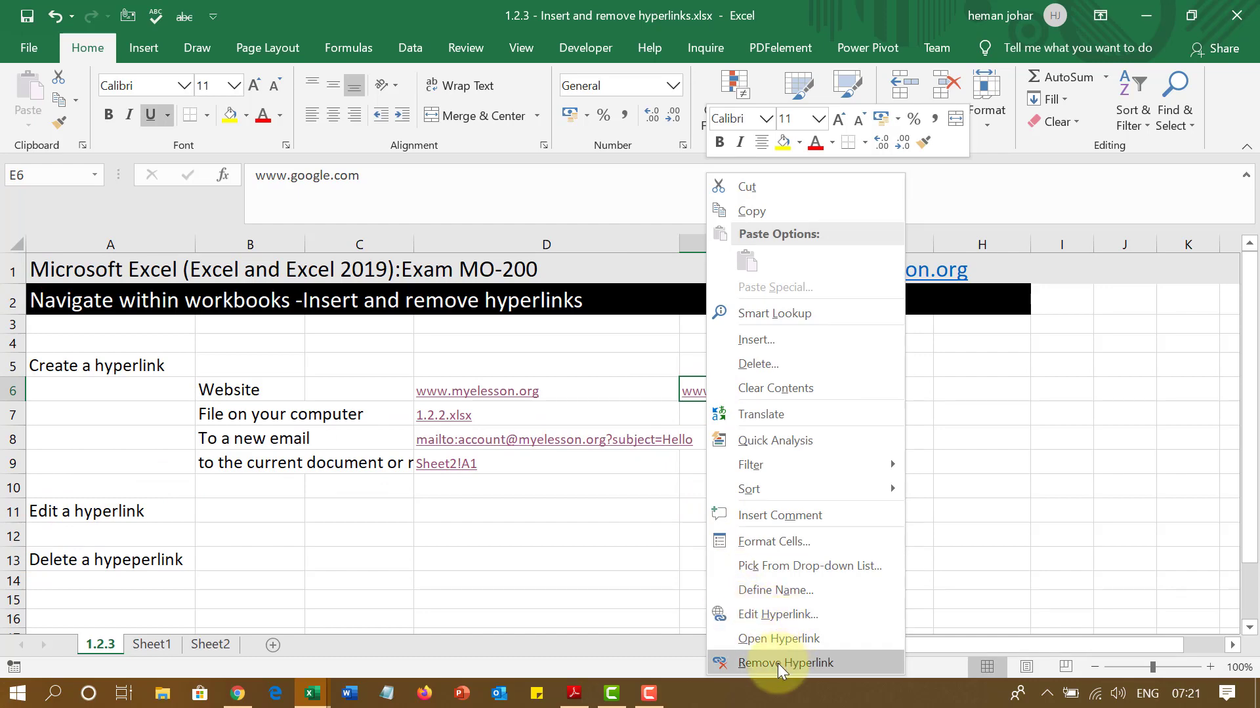
click(777, 614)
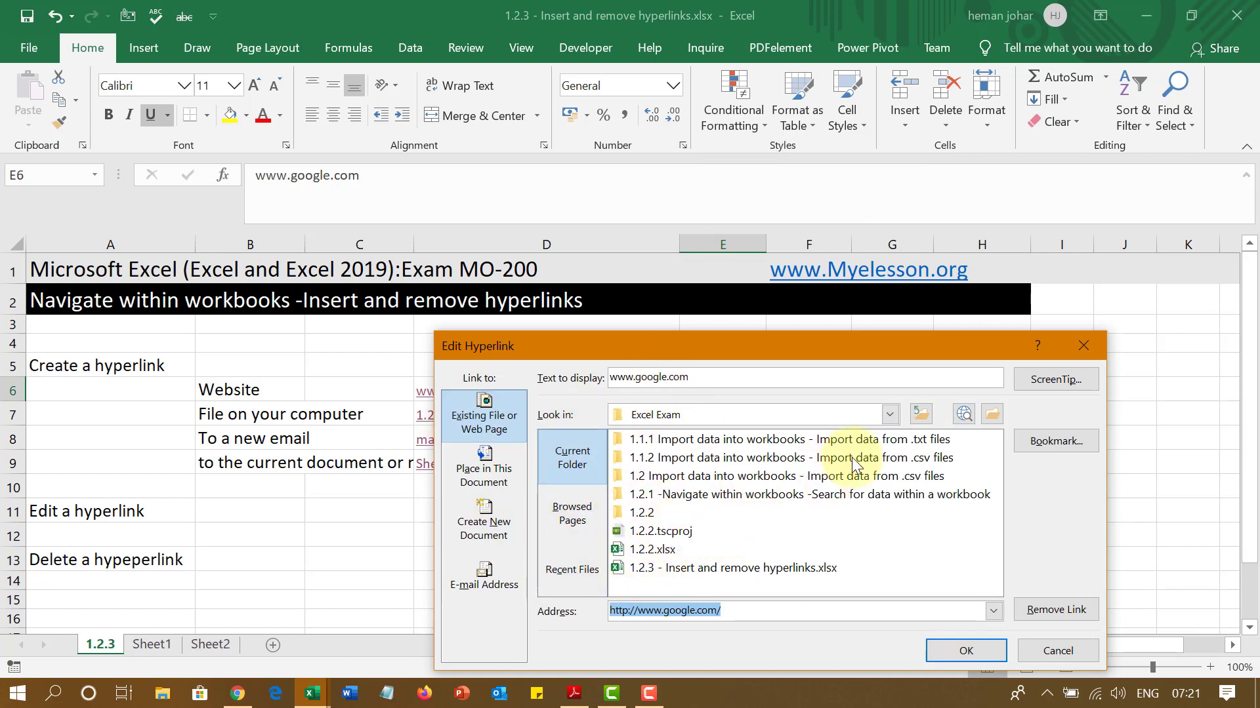
click(965, 651)
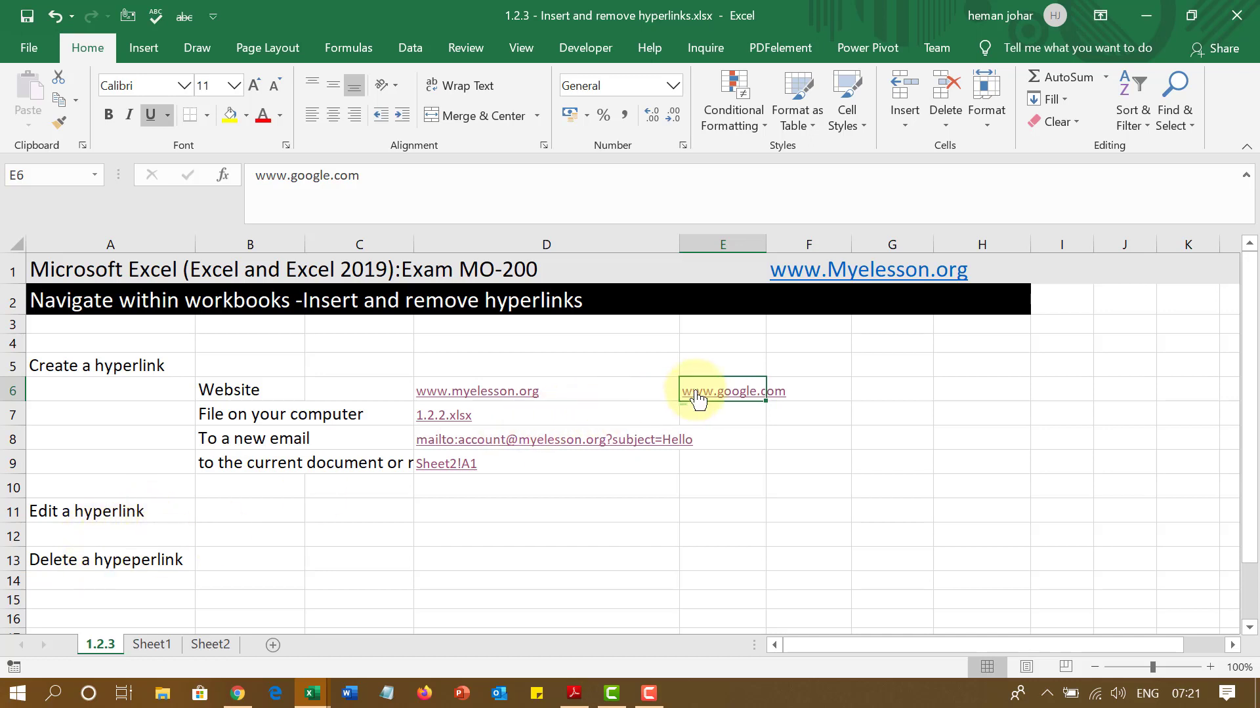
right_click(699, 399)
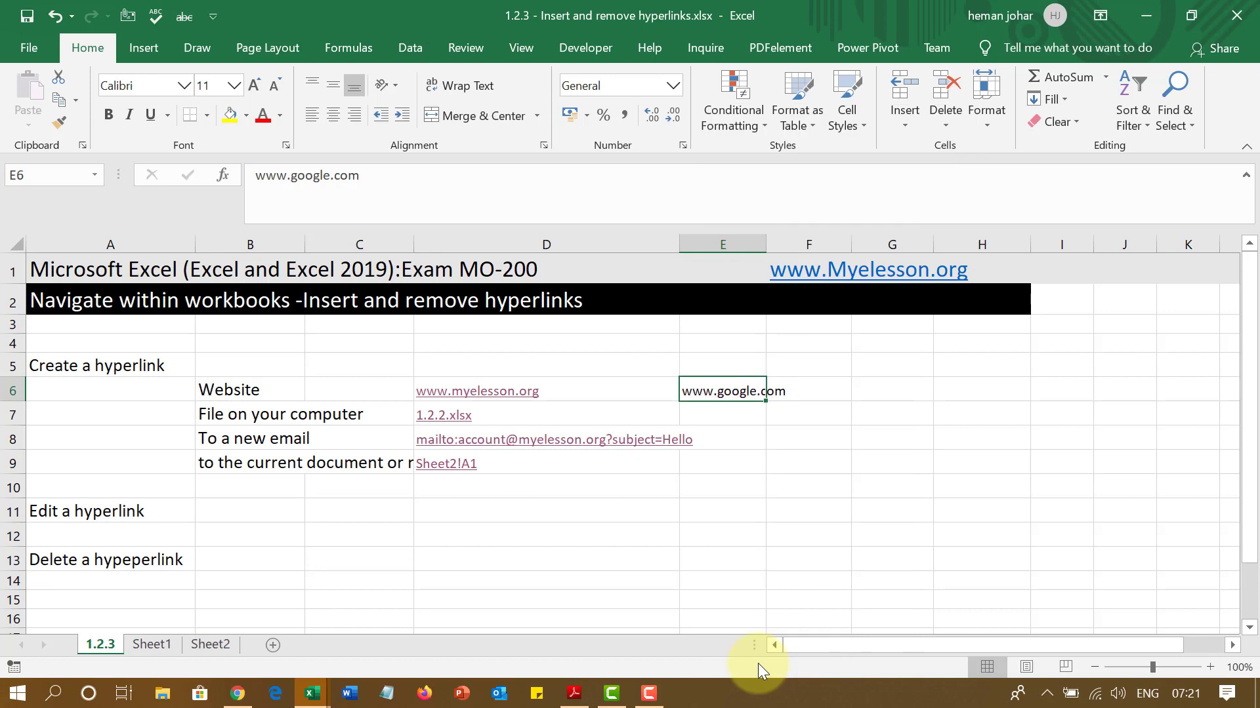
click(891, 510)
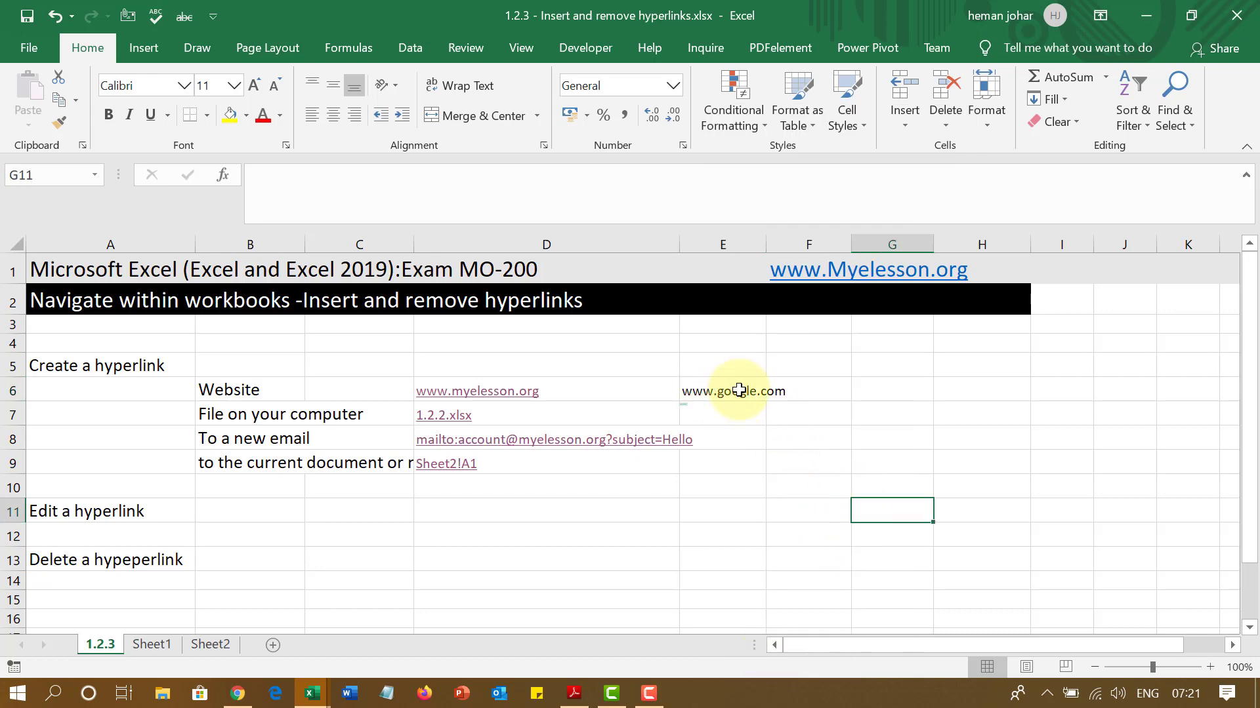
click(721, 391)
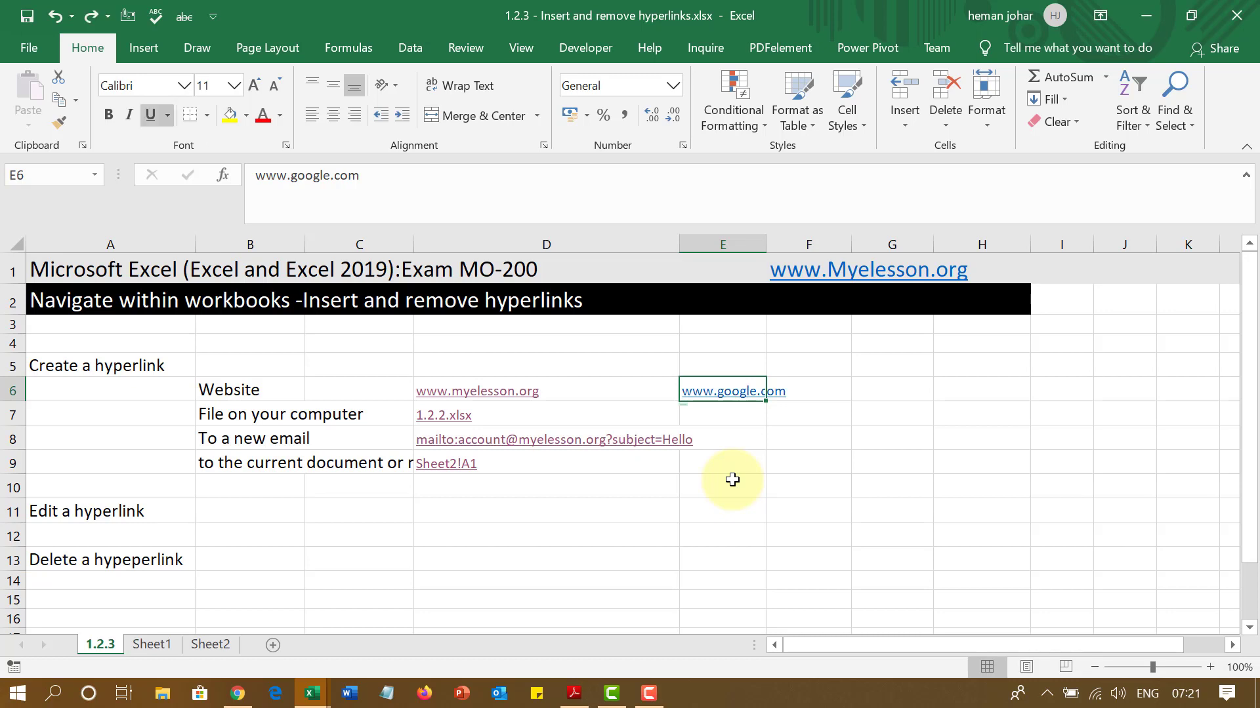
click(807, 438)
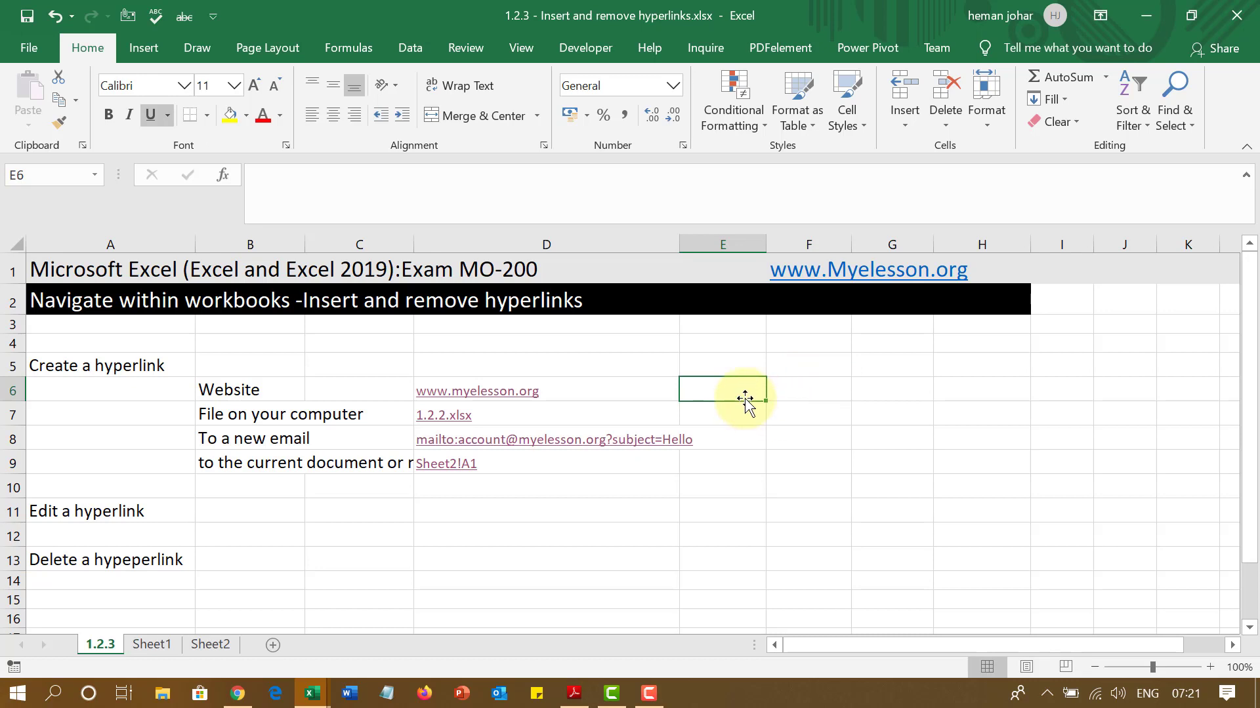
text(www.google.com)
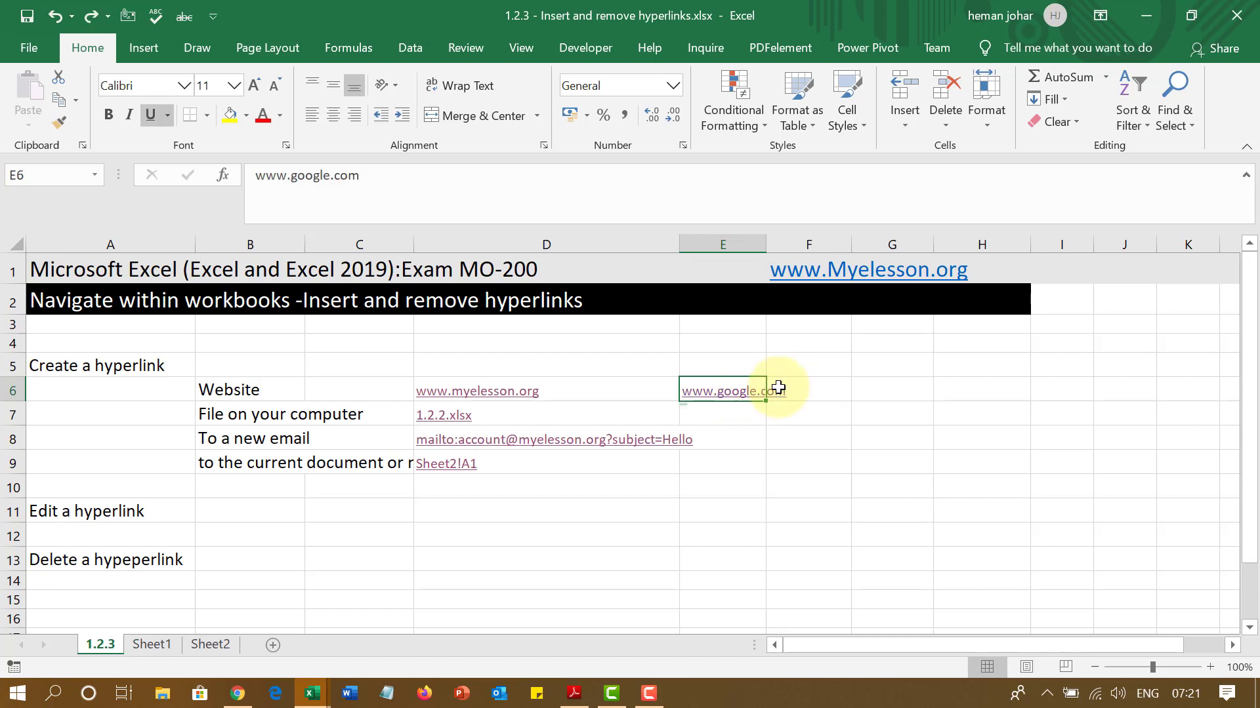
right_click(720, 391)
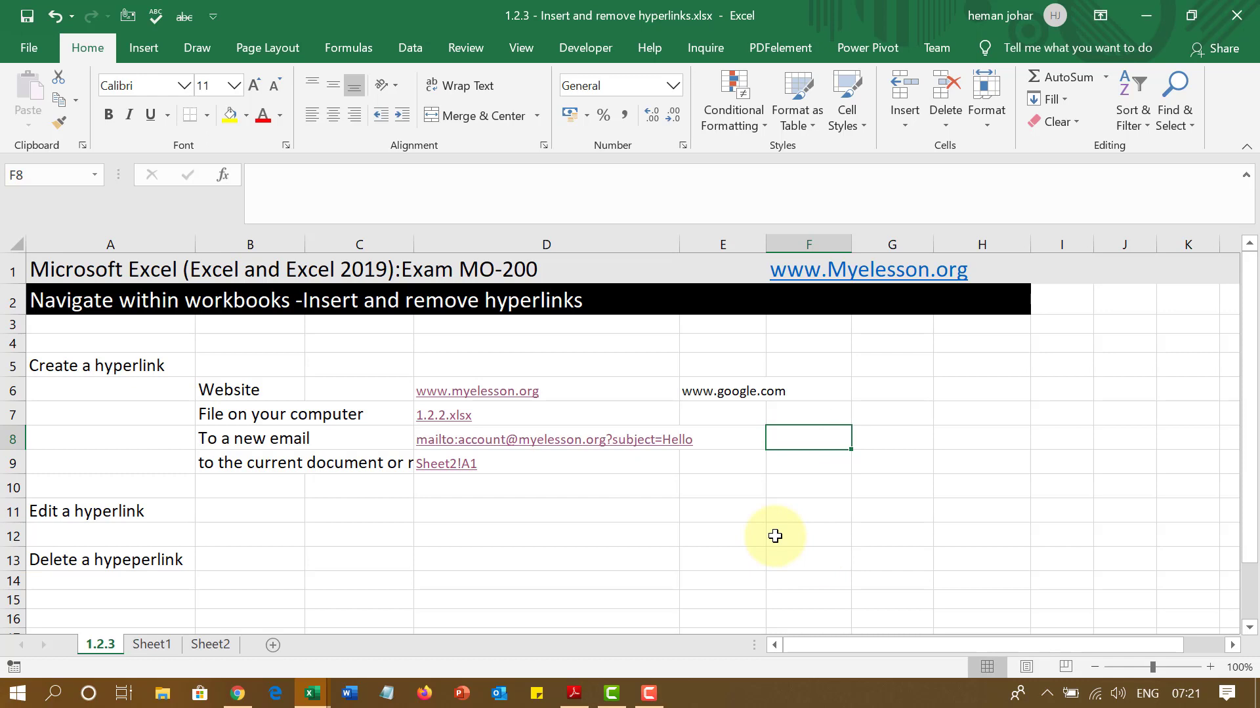
mouse_move(312, 494)
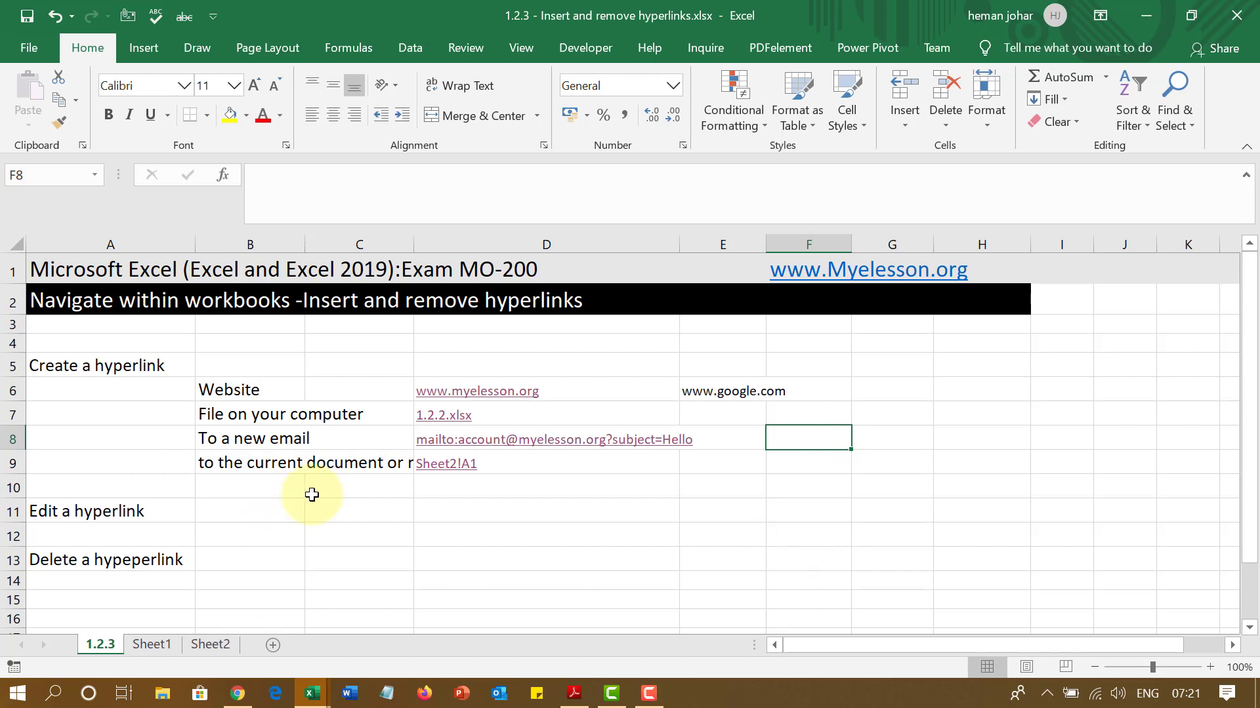
mouse_move(446, 463)
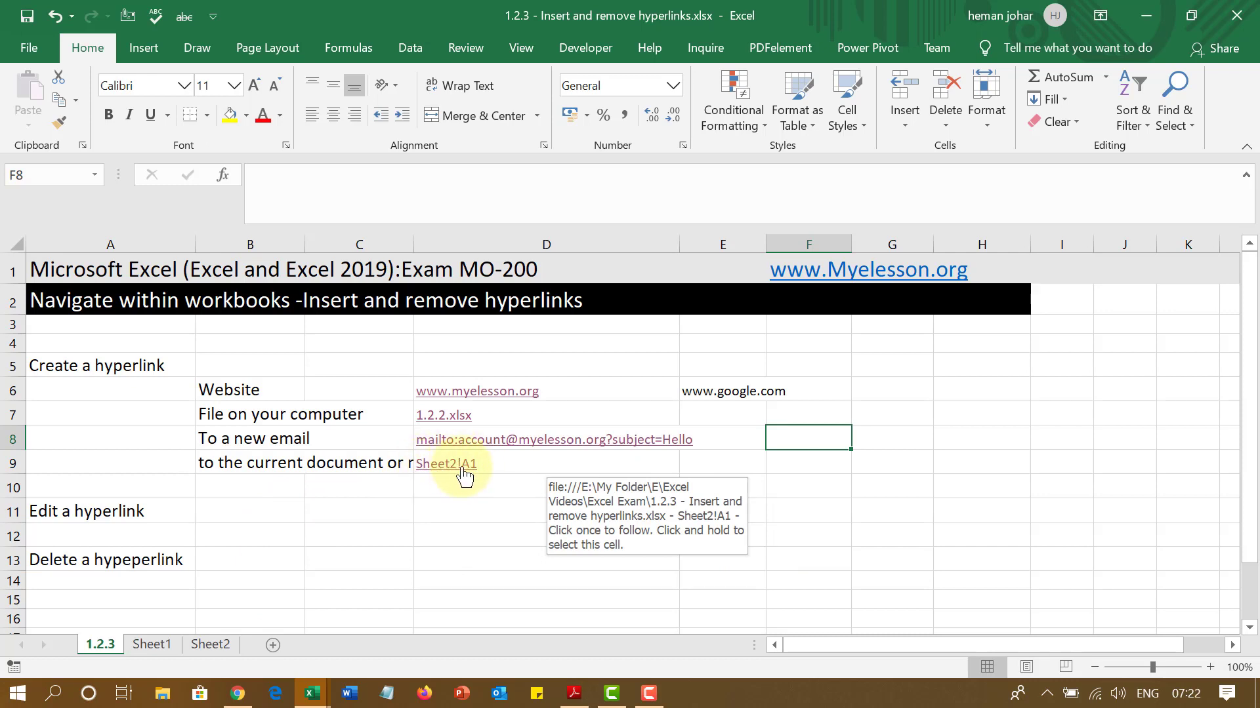
mouse_move(503, 410)
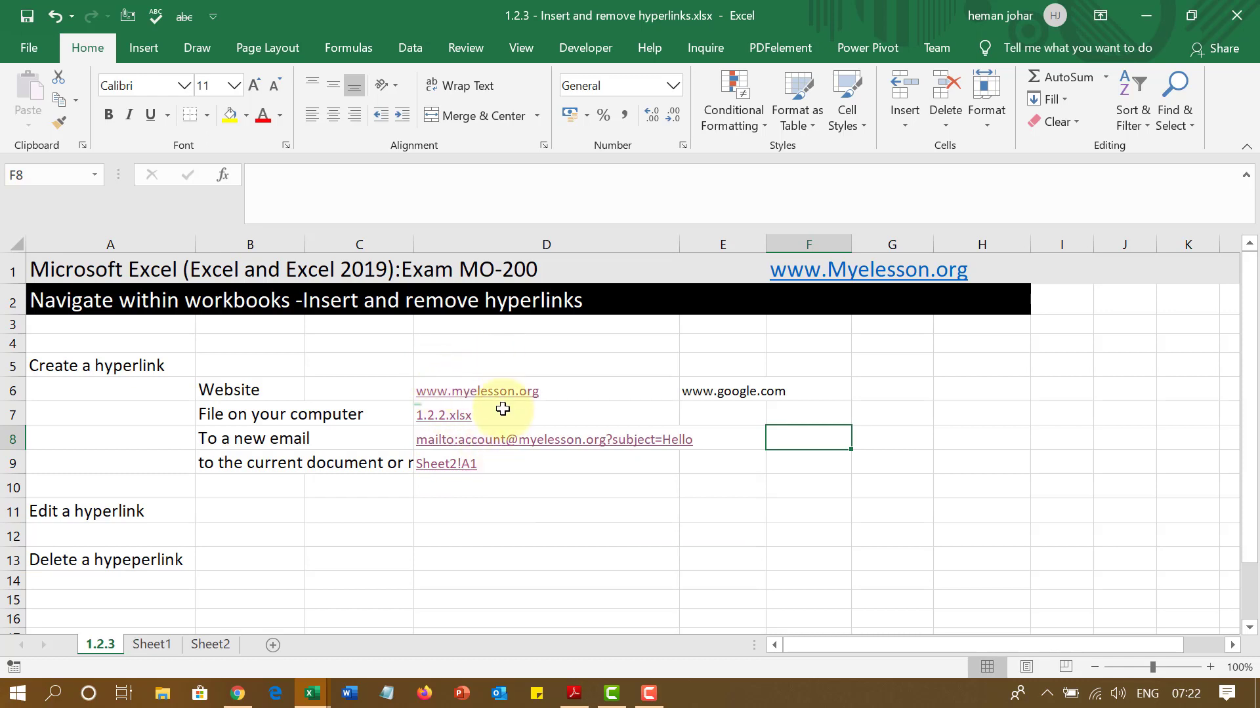
mouse_move(446, 463)
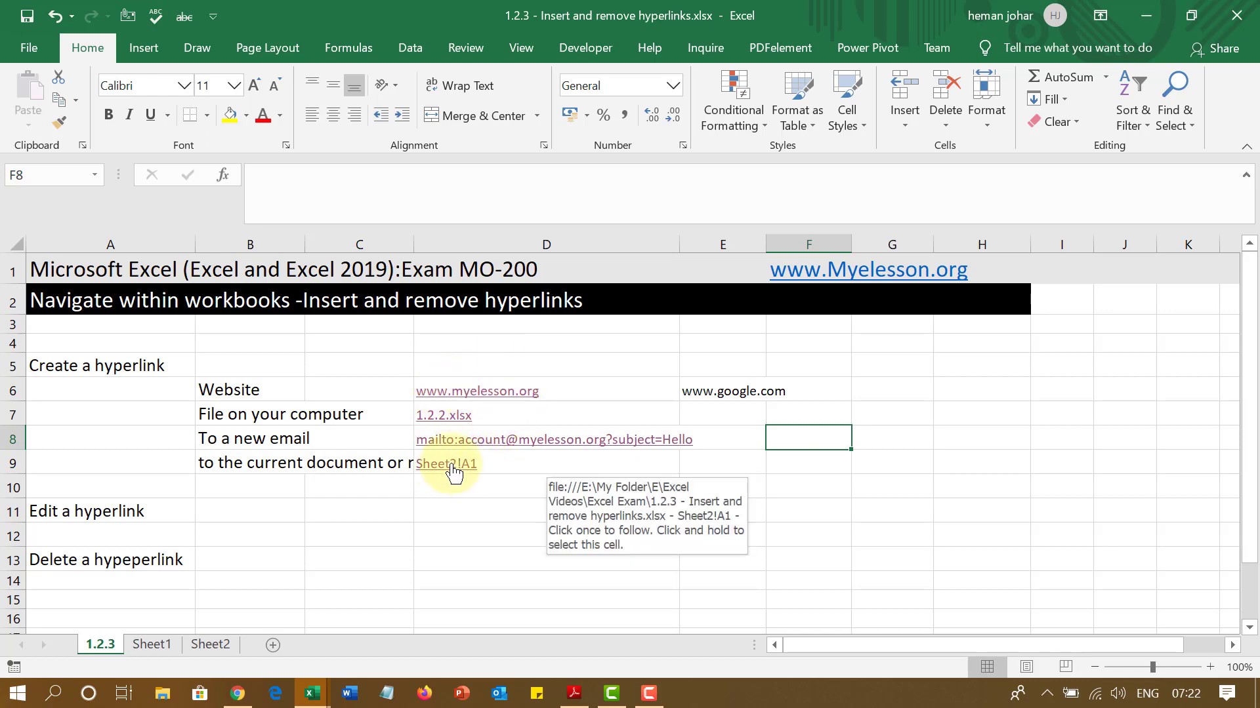
Edit the D9 hyperlink so its Text to display reads 'link to Sheet 2'.
right_click(447, 463)
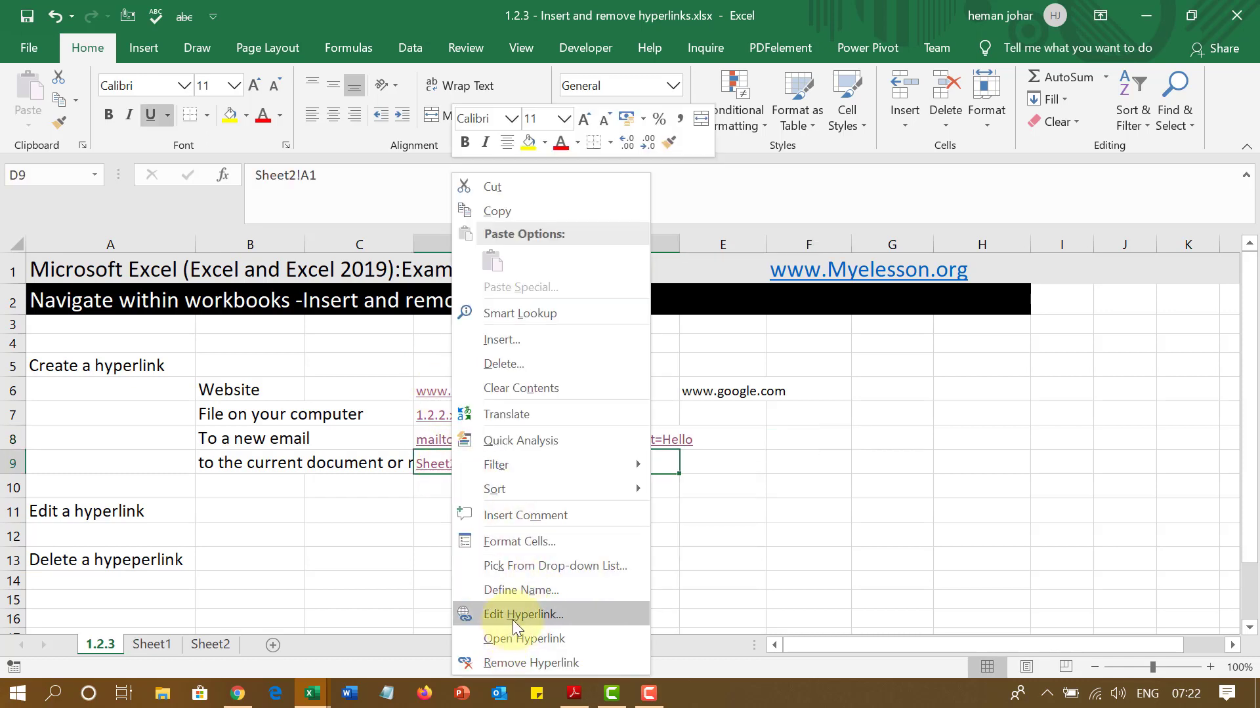
click(523, 614)
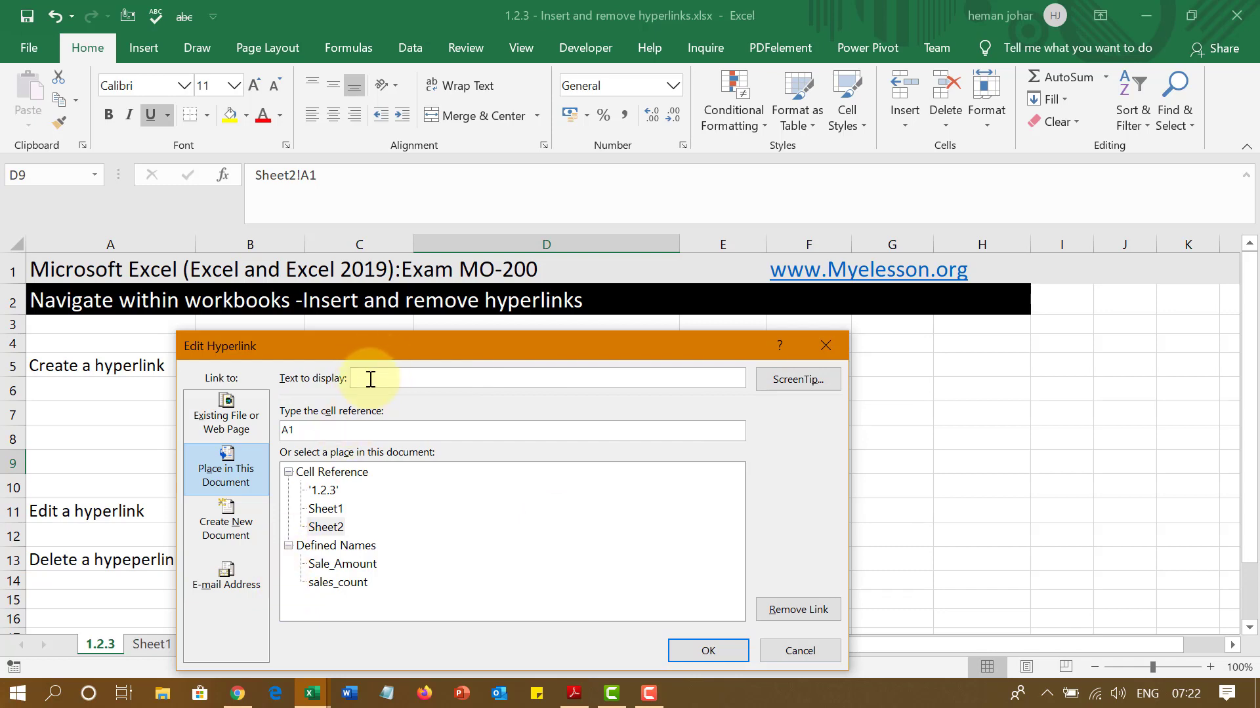
text(link to Sheet 2)
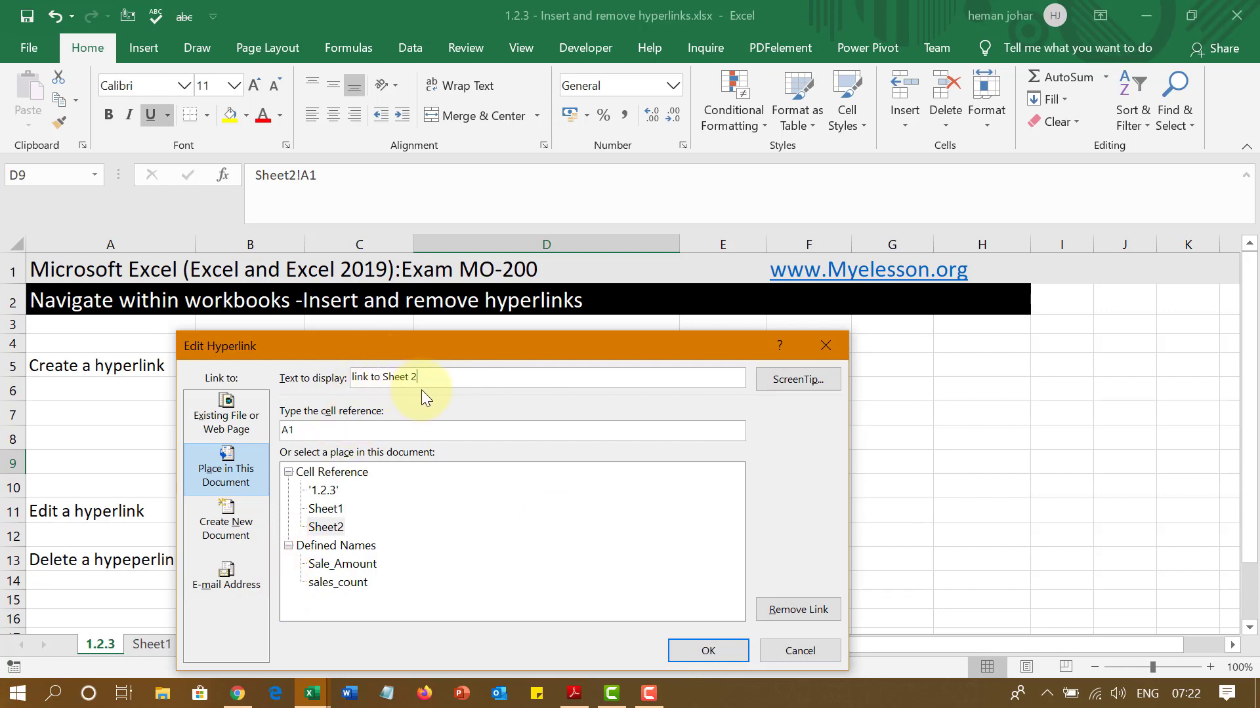
click(706, 649)
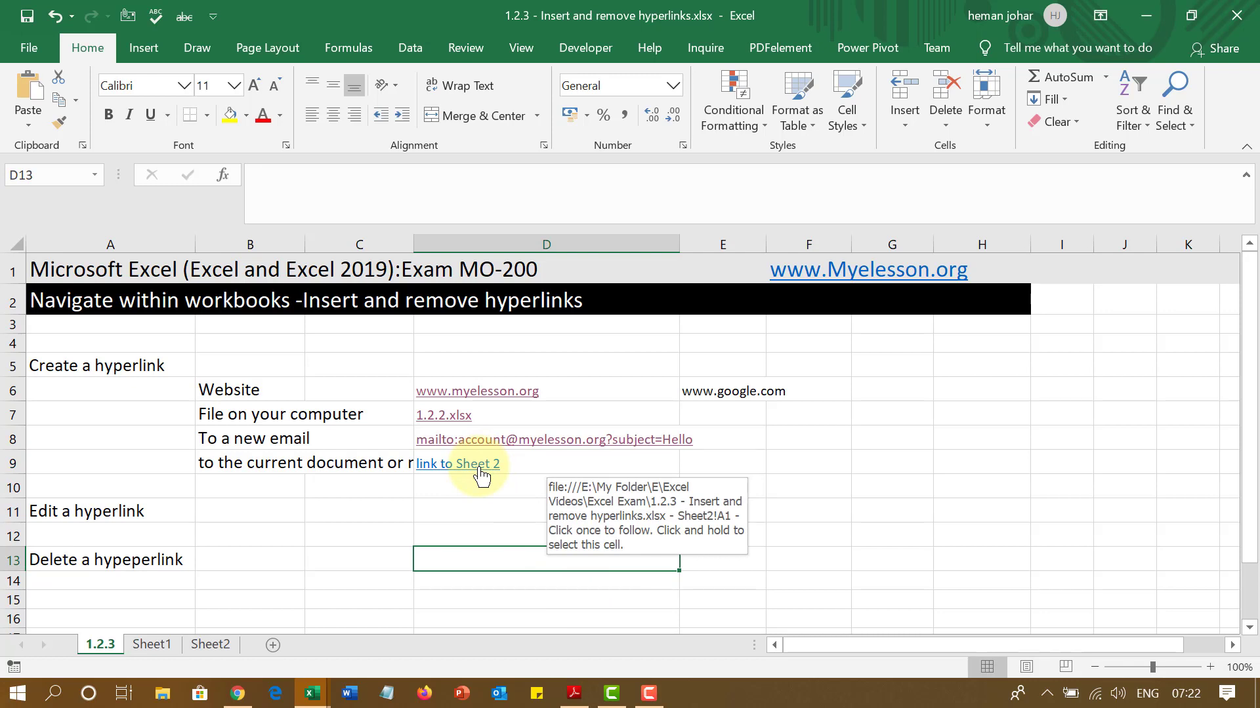
mouse_move(918, 538)
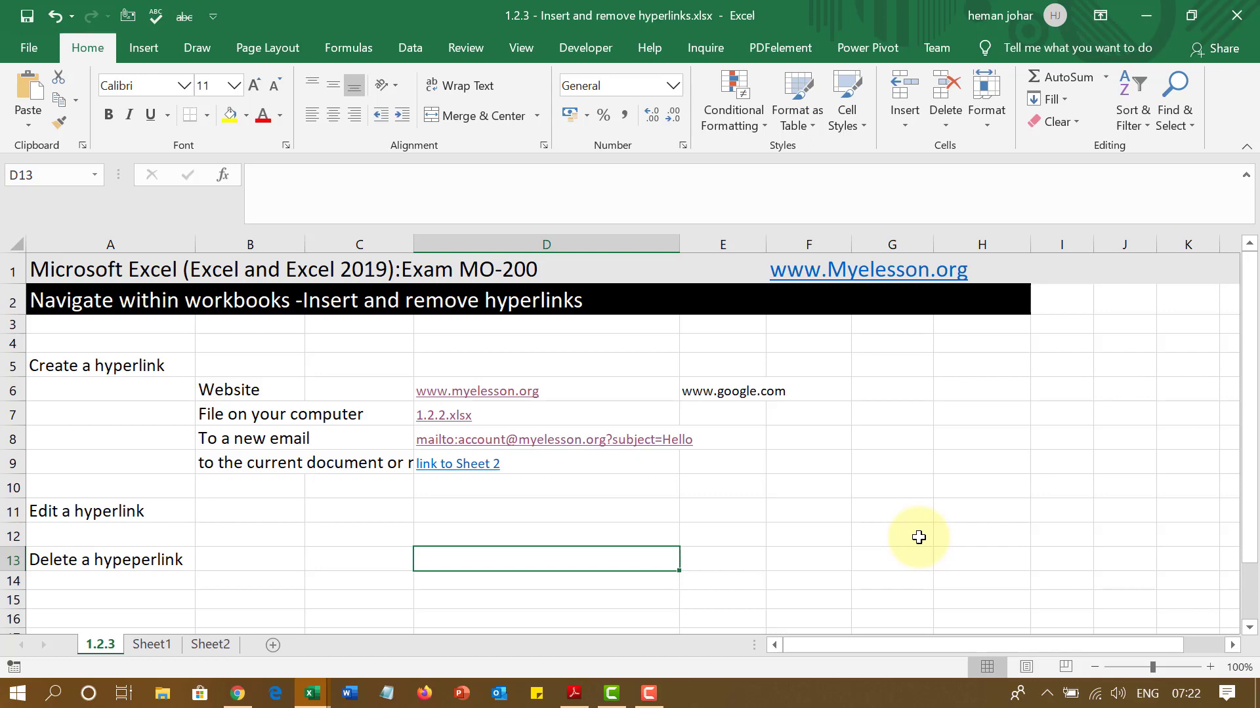
click(572, 693)
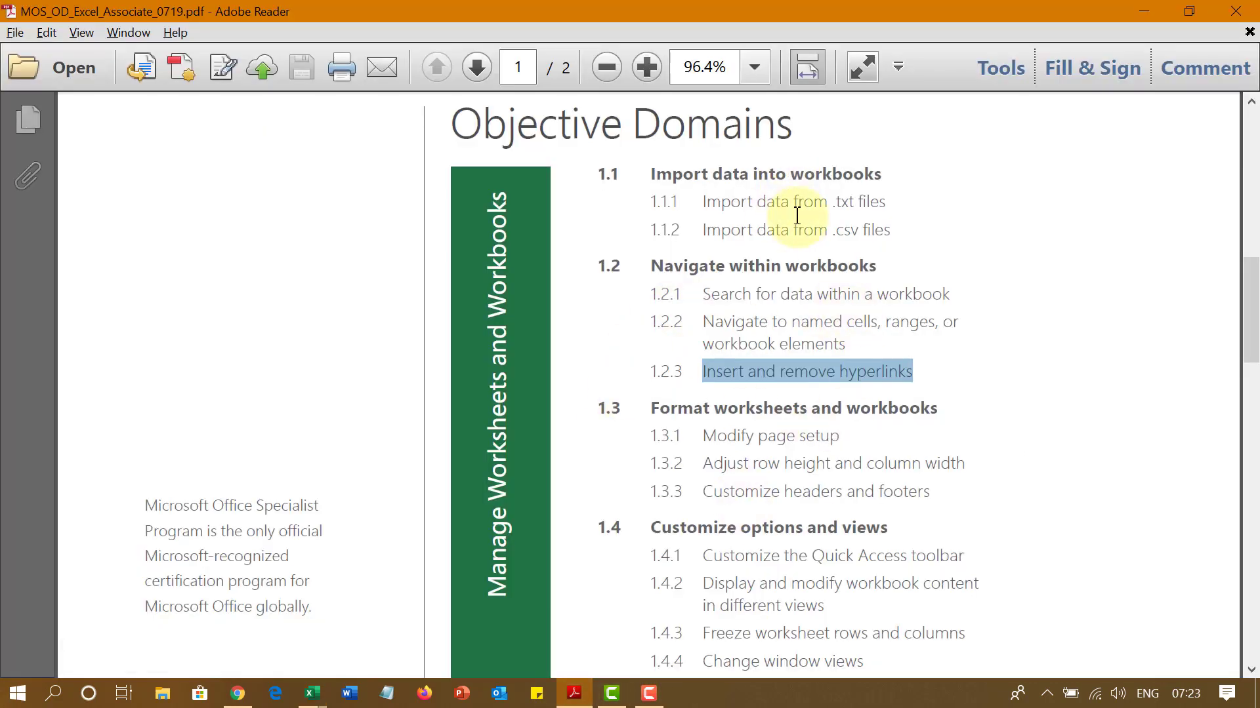
click(310, 693)
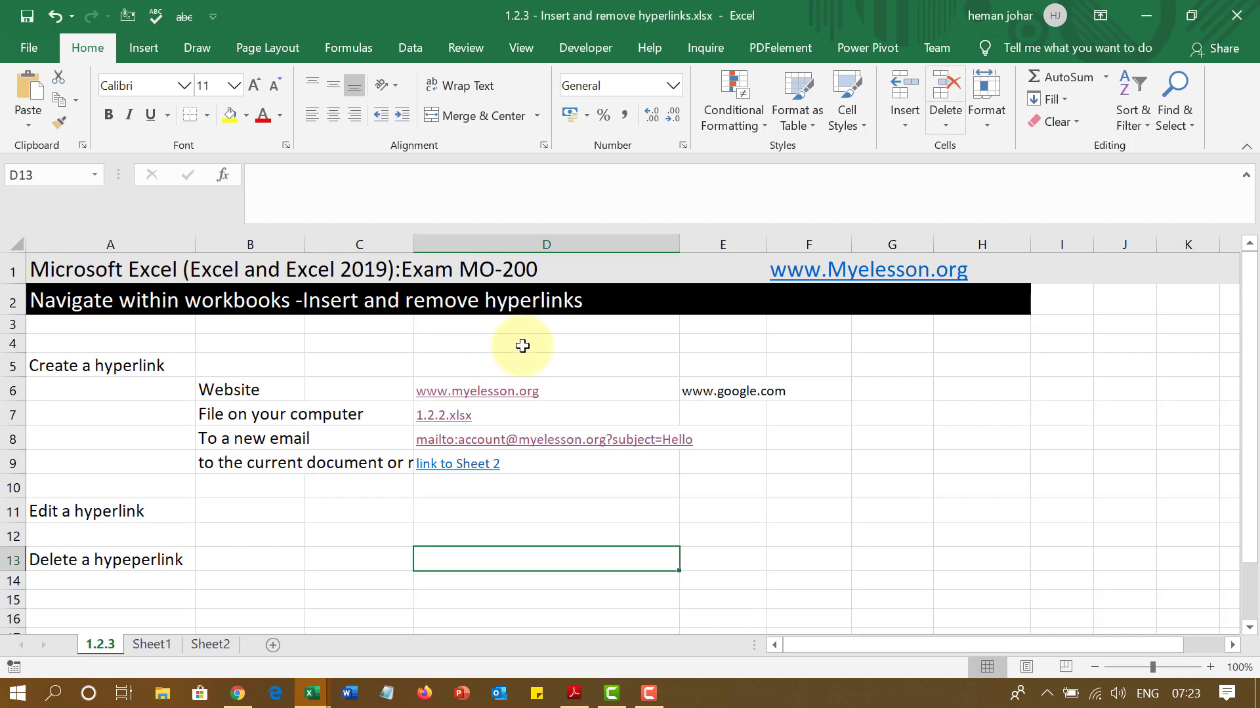
mouse_move(859, 374)
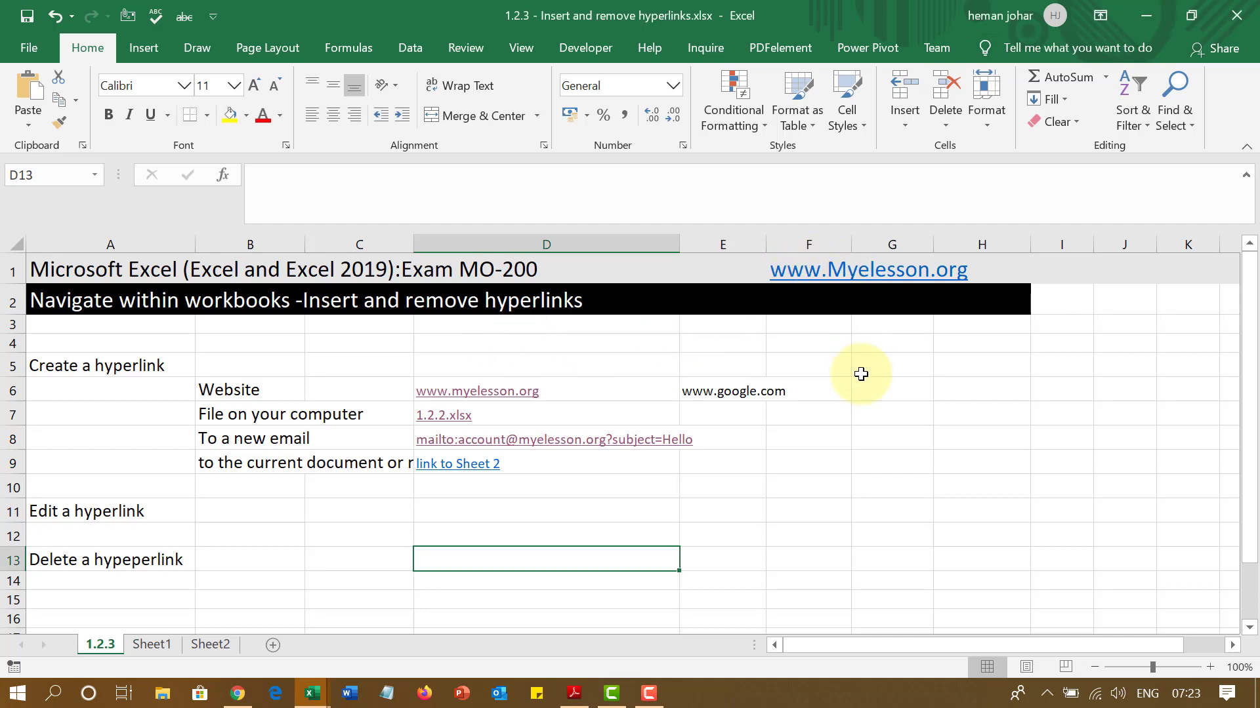